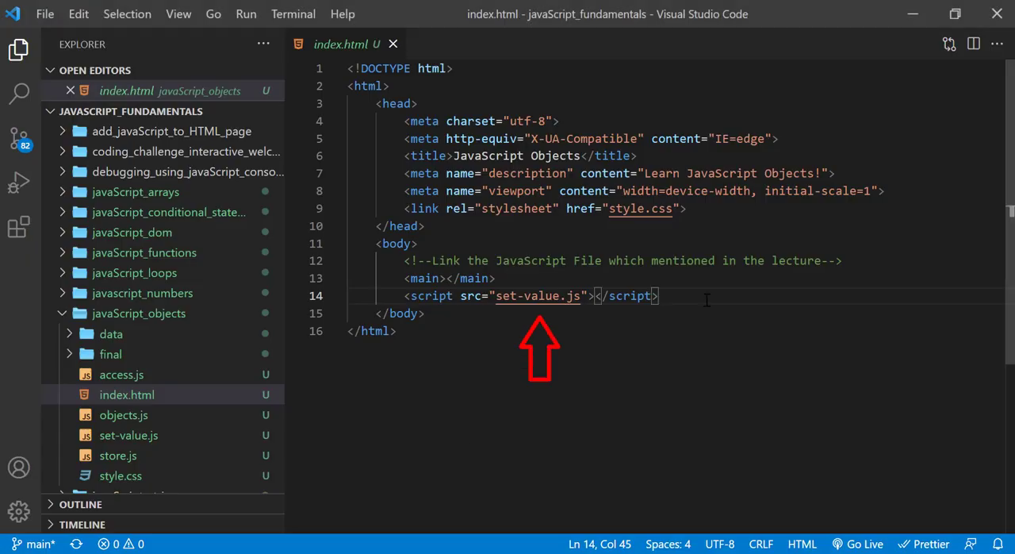
Open set-value.js from the Explorer to show the student object and greeting message.
left_click(128, 435)
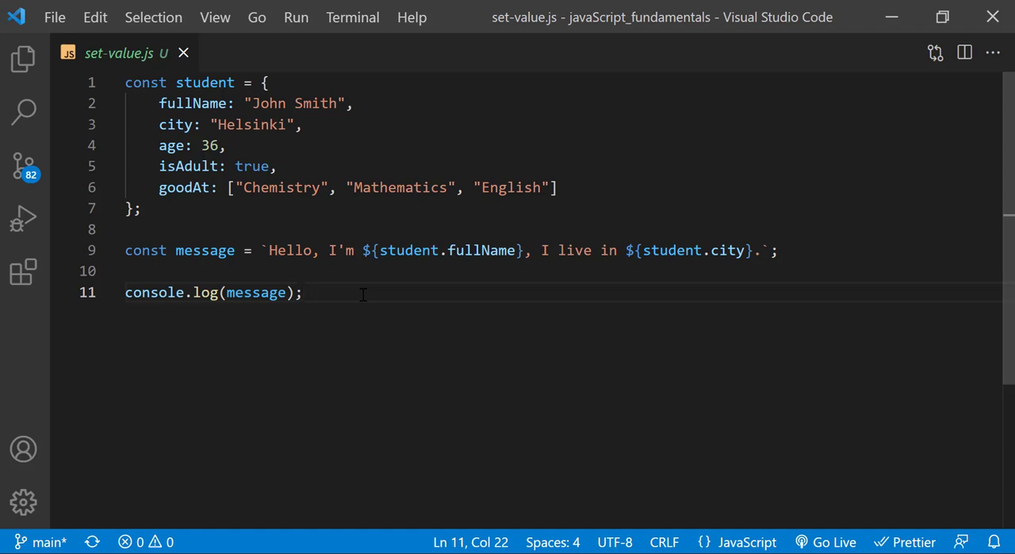
mouse_move(426, 283)
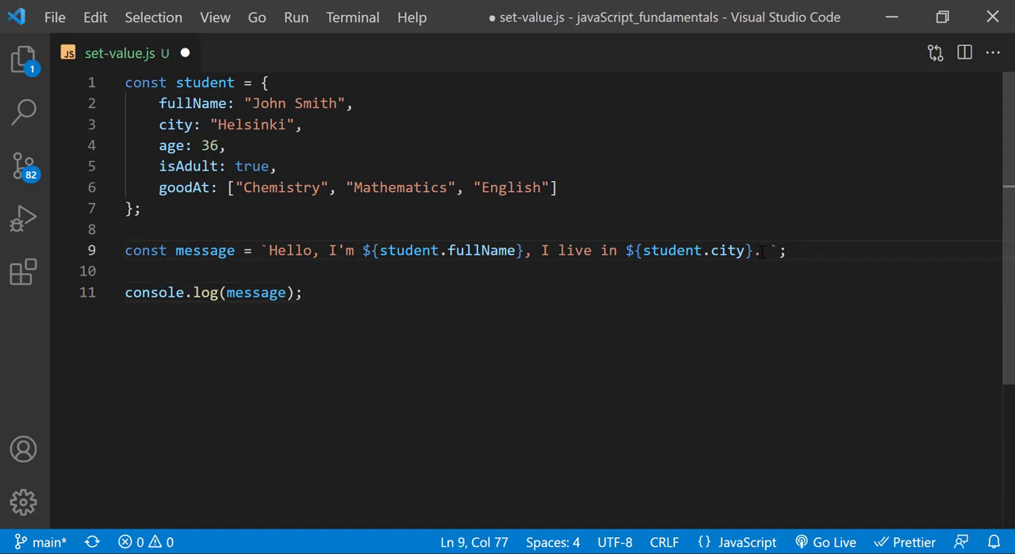
Extend the message with "Most people call me ${student.fullName = "Johny"}.".
type("Most")
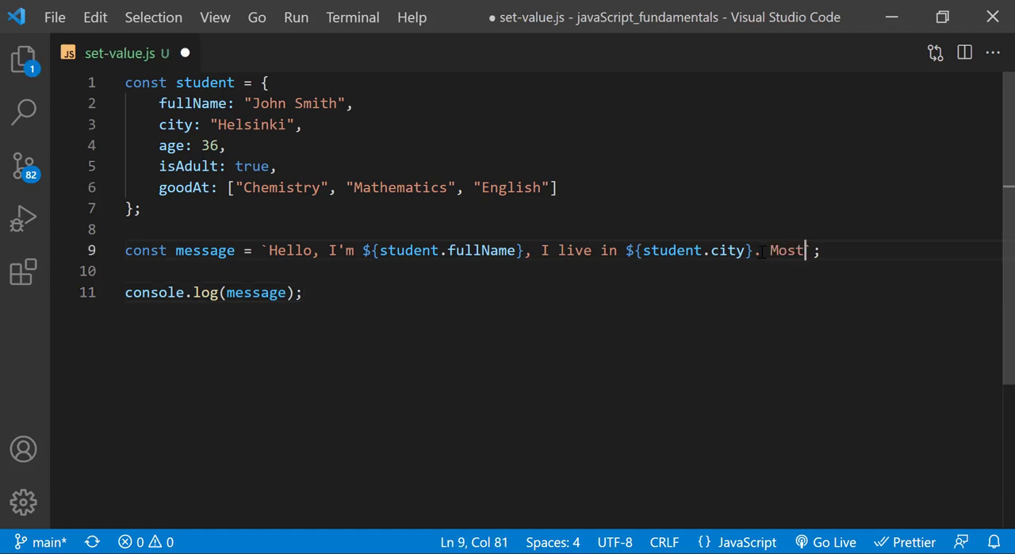
type("peopl")
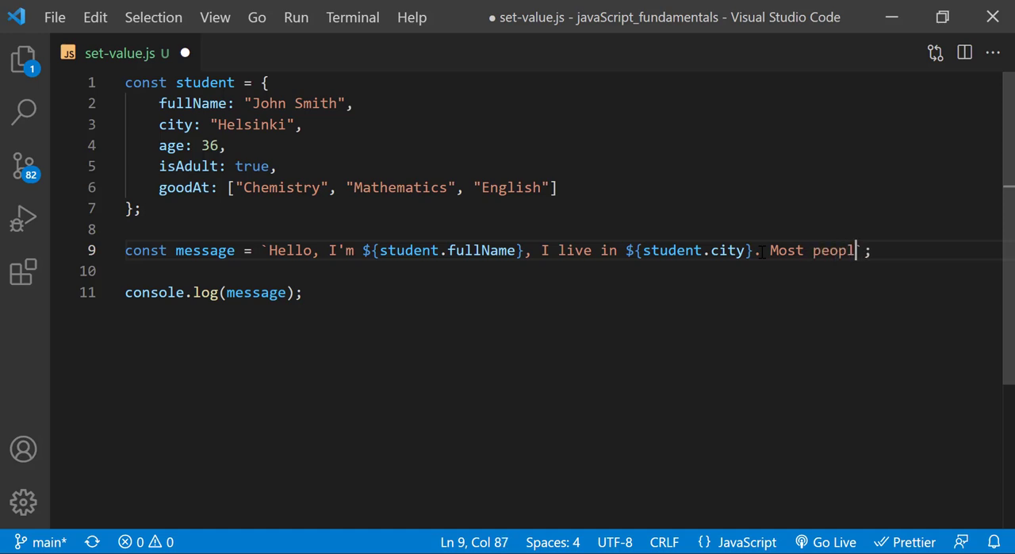
type("e call")
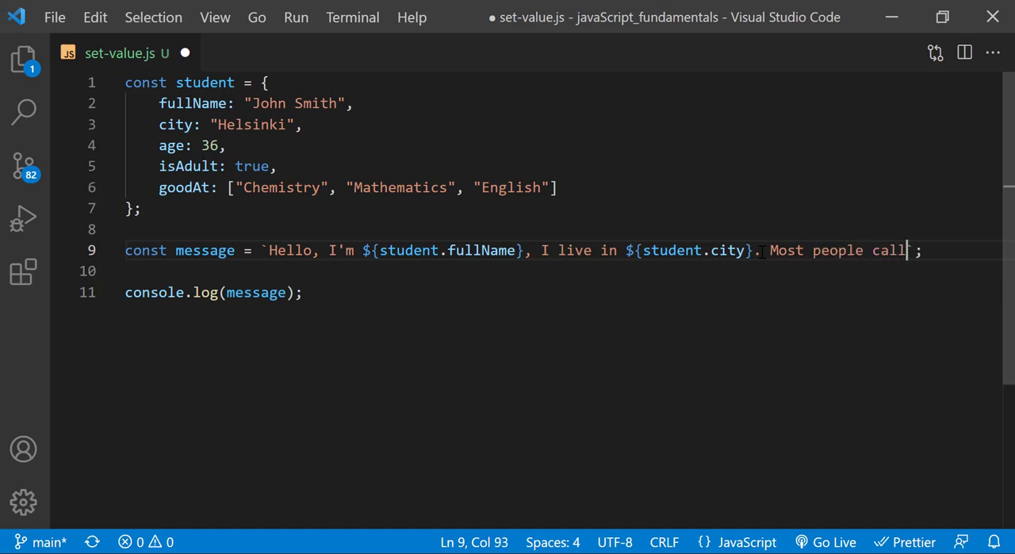
type("me")
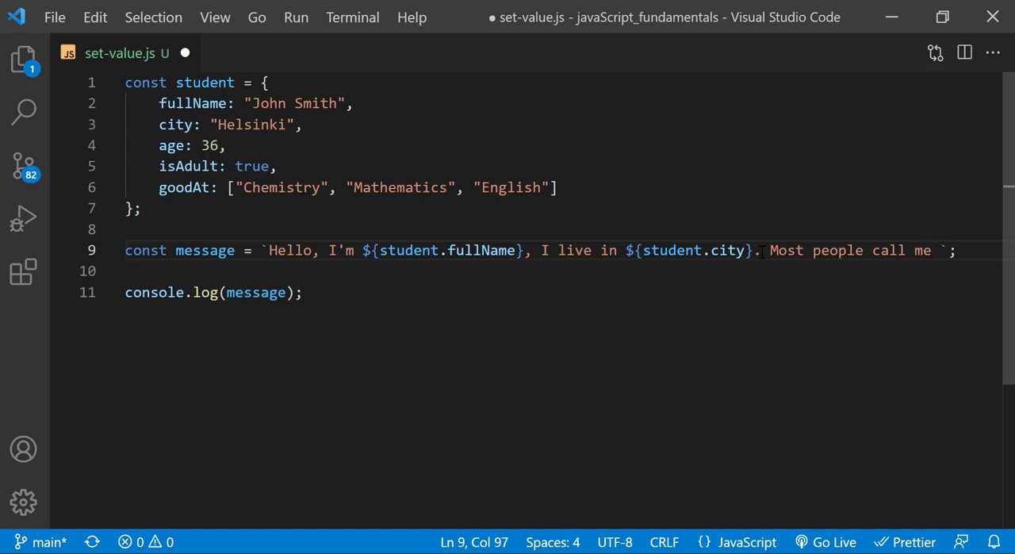
type("${}")
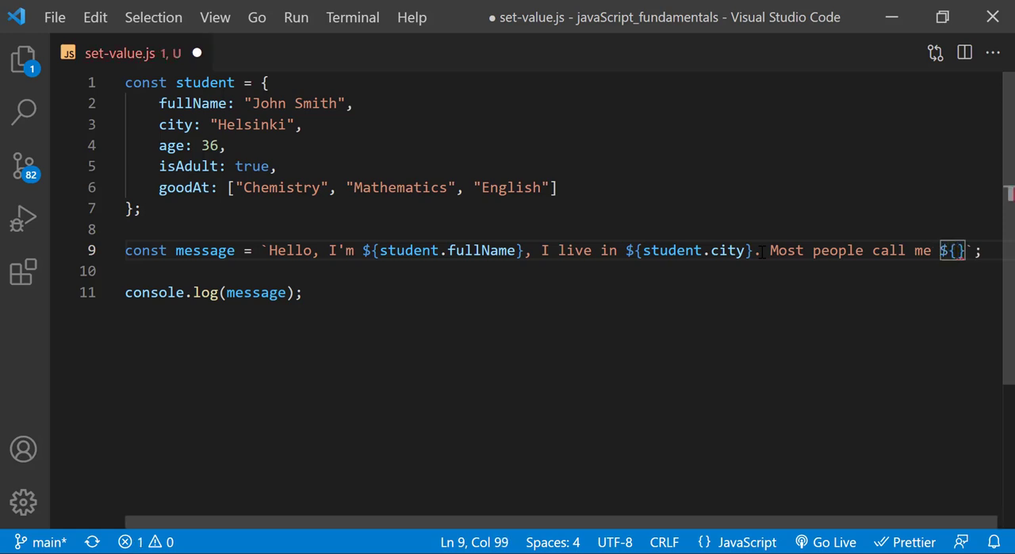
type("student.fullName")
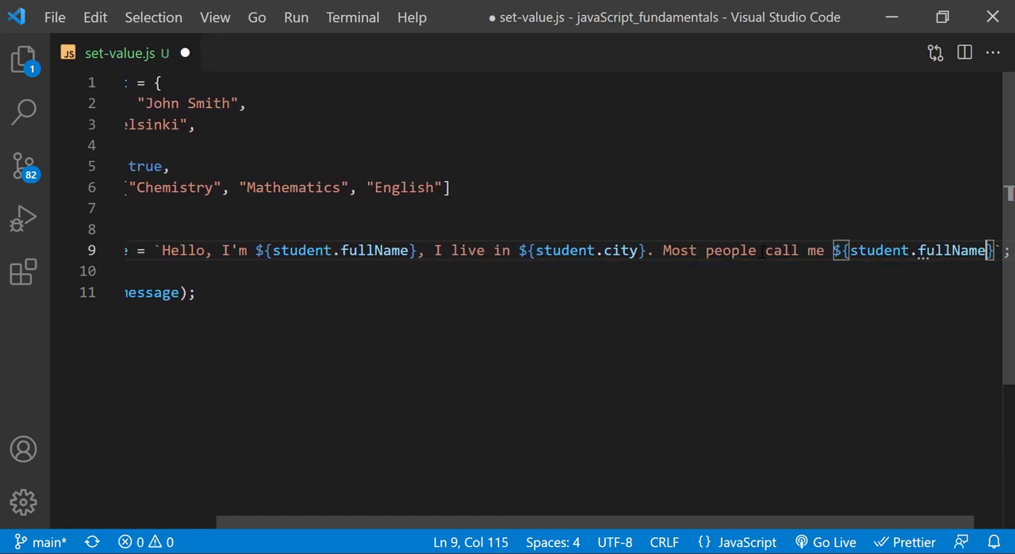
type("=")
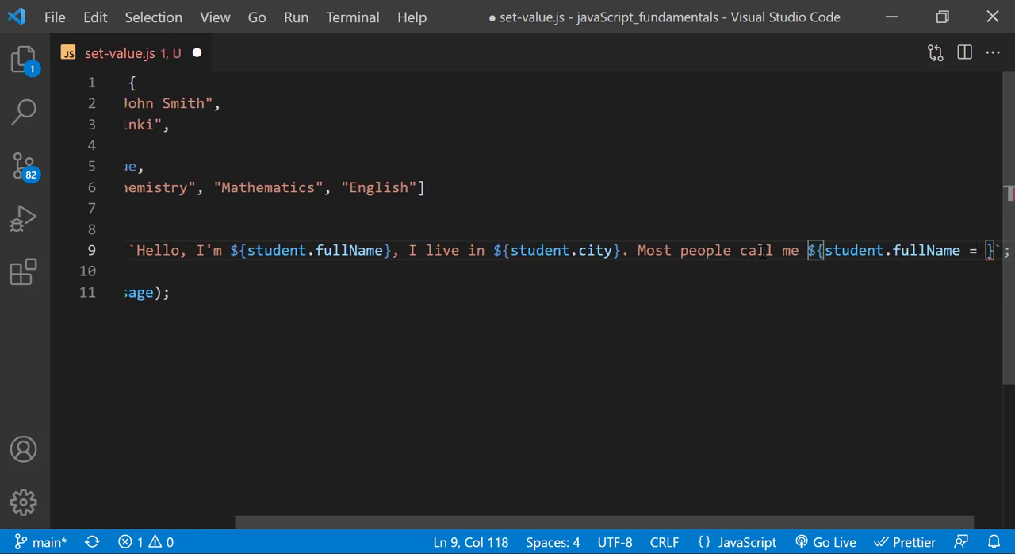
type("\"Jo")
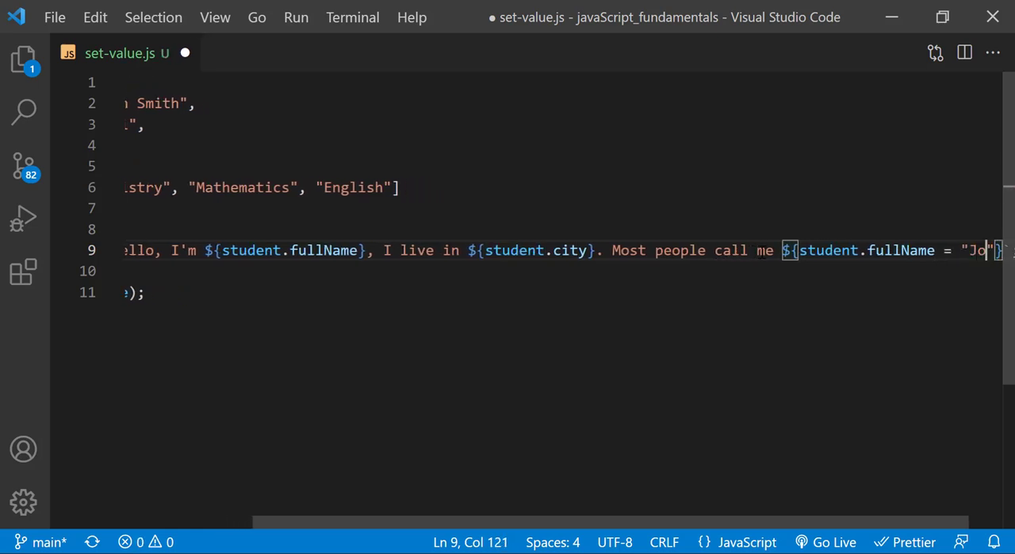
type("hny")
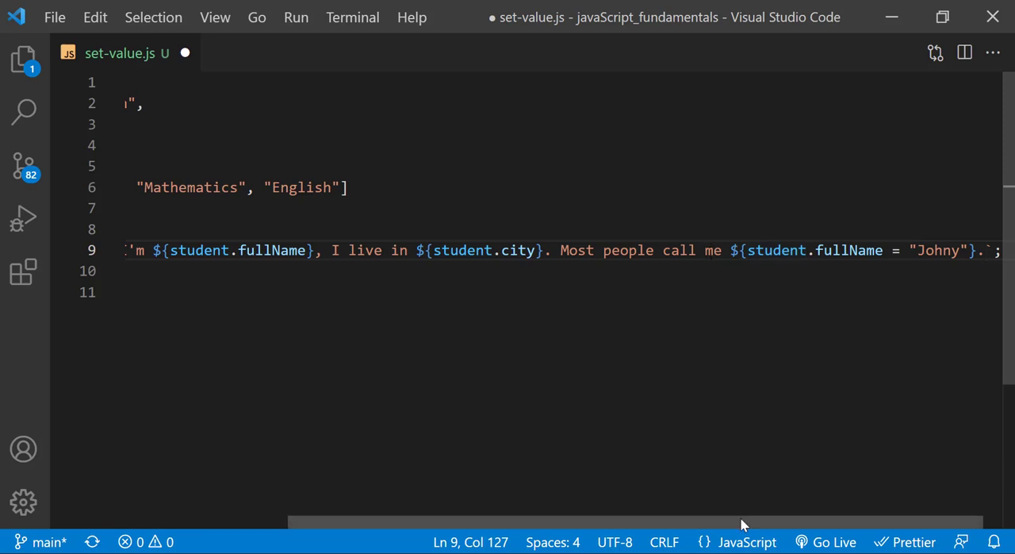
scroll("left", 3)
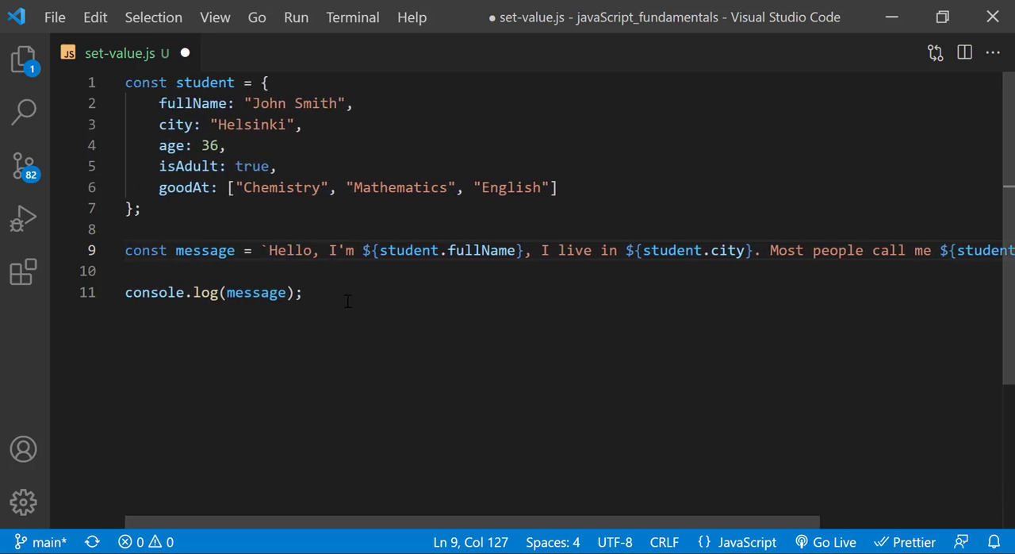
Reload the page in Chrome and inspect the logged student object showing fullName "Johny".
left_click(305, 292)
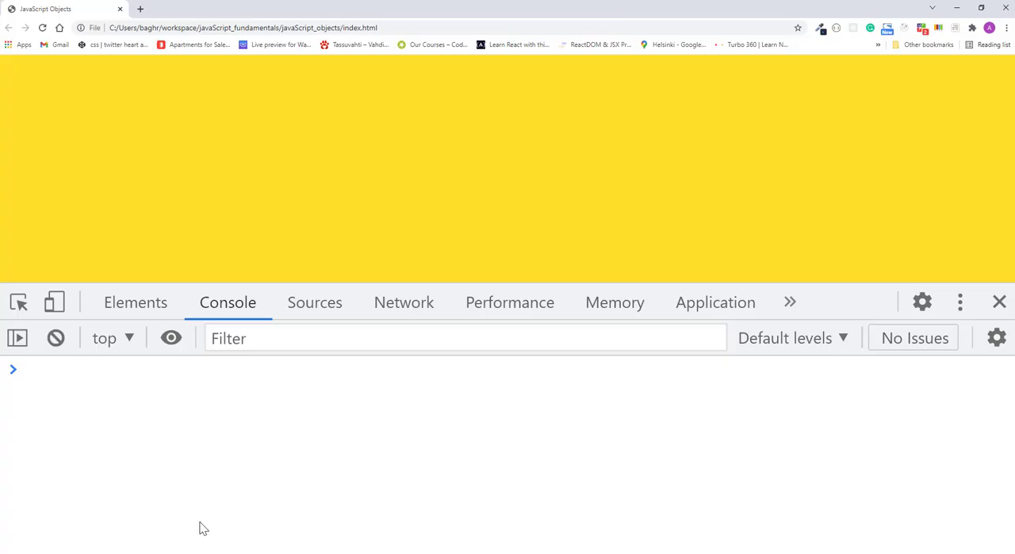
left_click(42, 28)
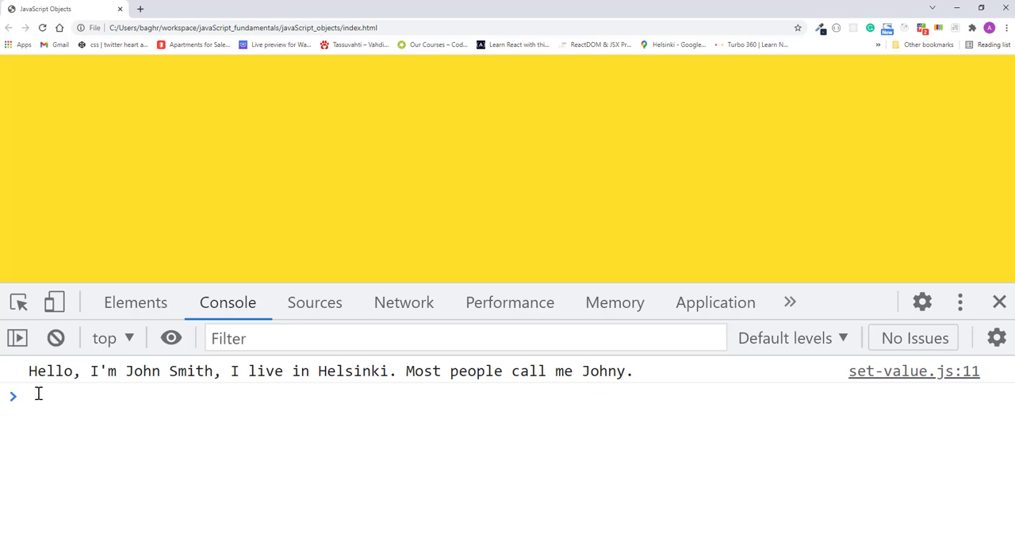
type("student")
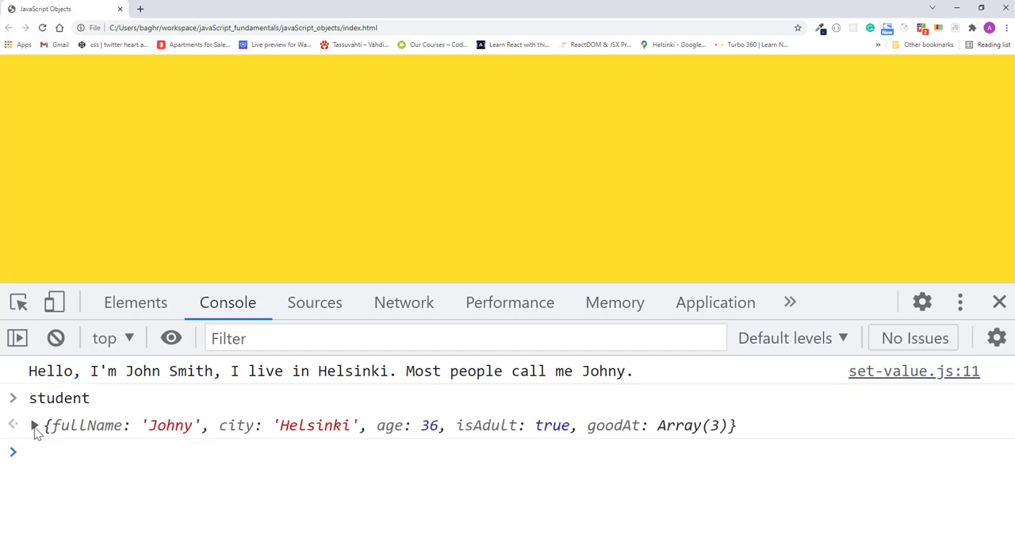
left_click(33, 425)
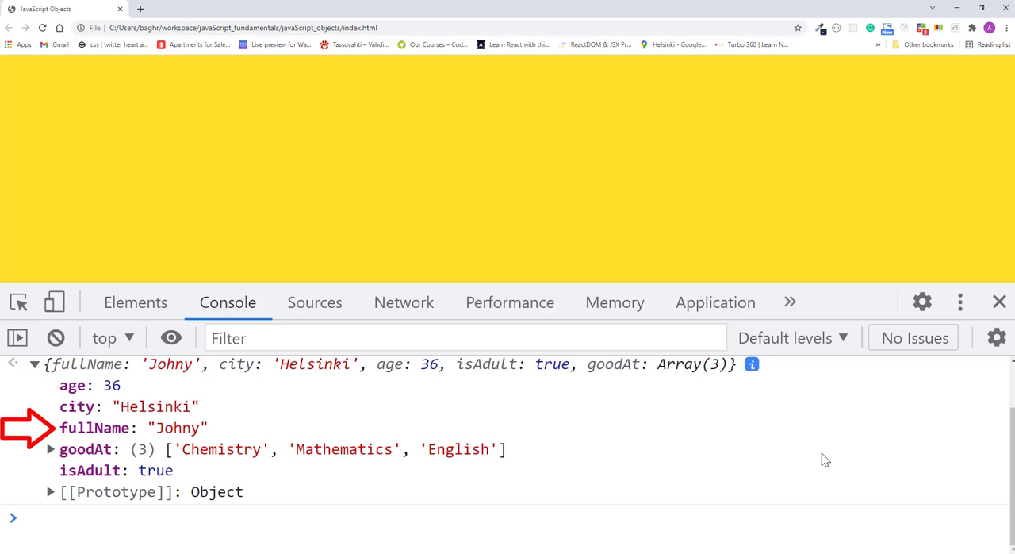
mouse_move(218, 431)
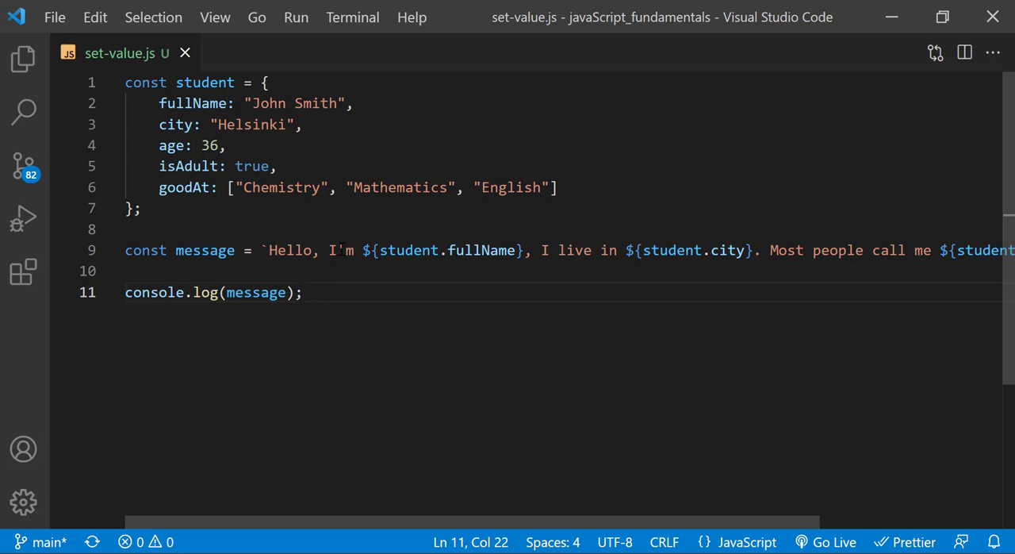
Add a line student.nickname = "Johny"; below the student object.
key("Enter")
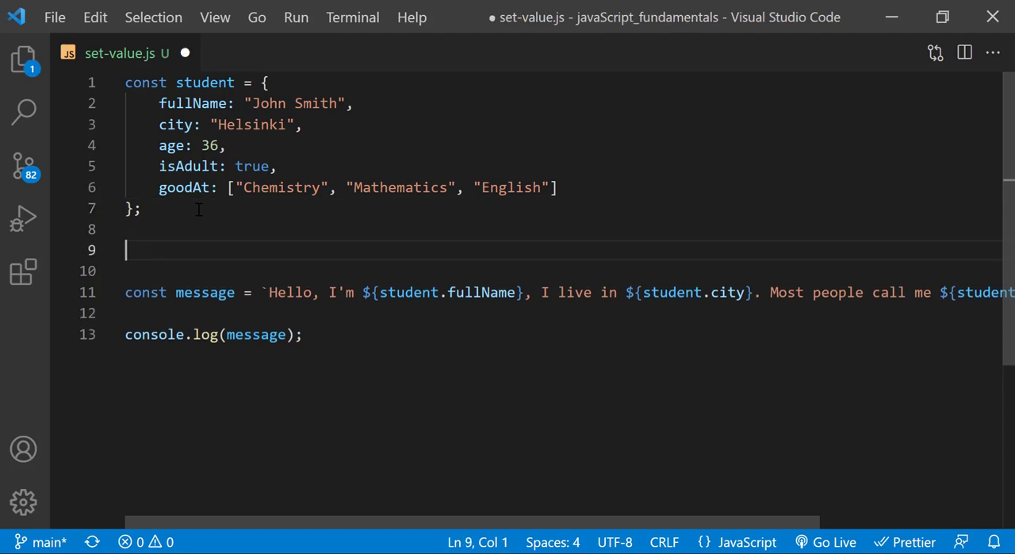
type("stude")
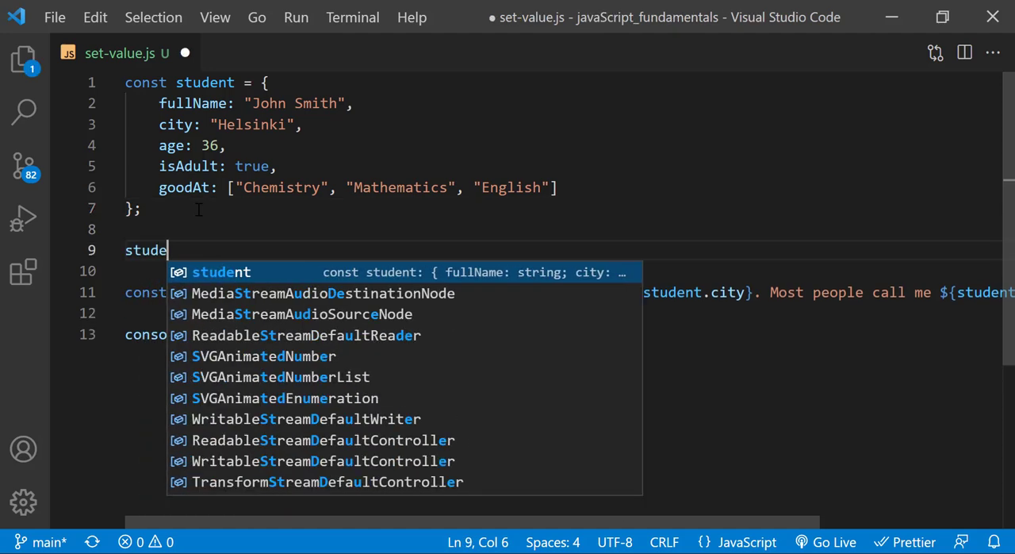
type("nt.n")
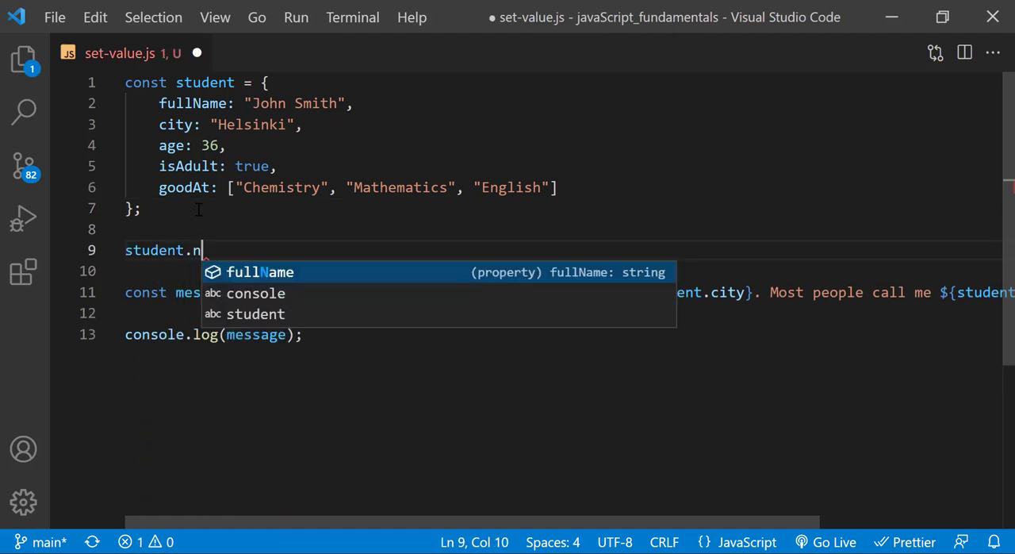
type("ickname")
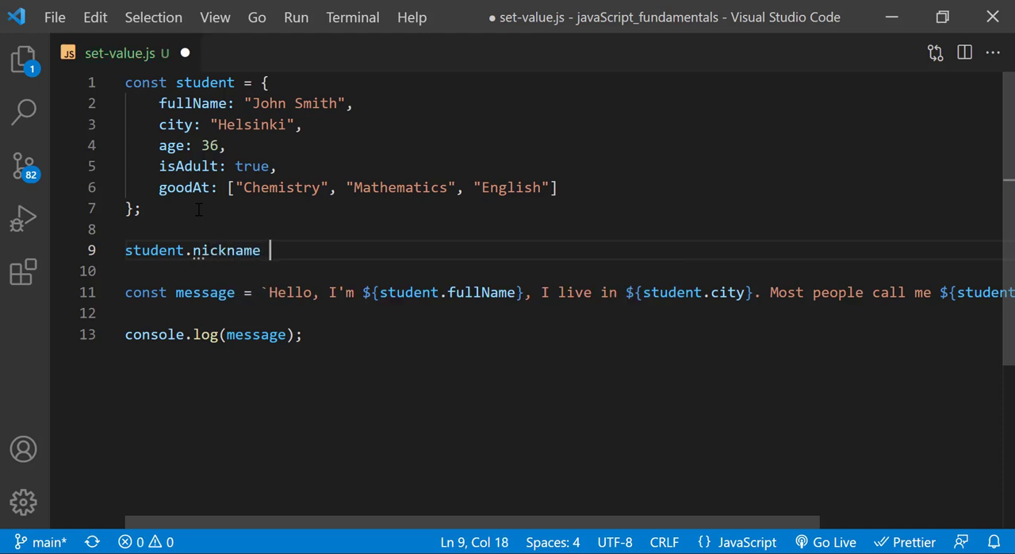
type("=")
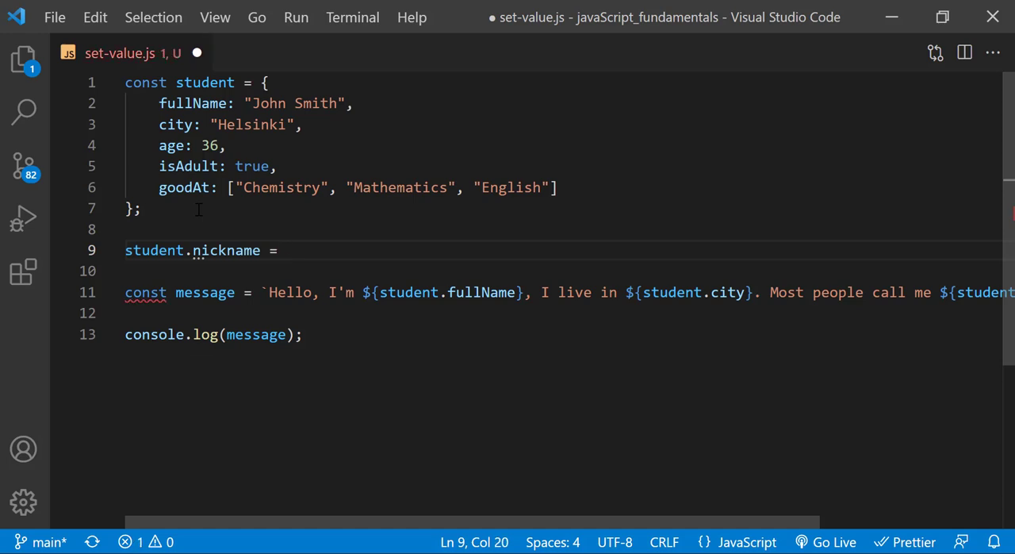
type("\"John\"")
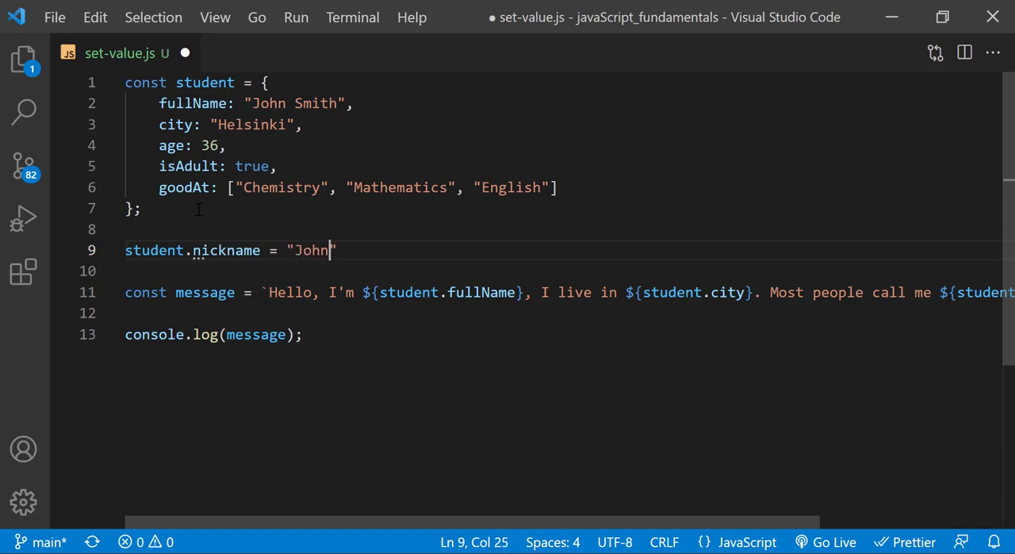
type("y")
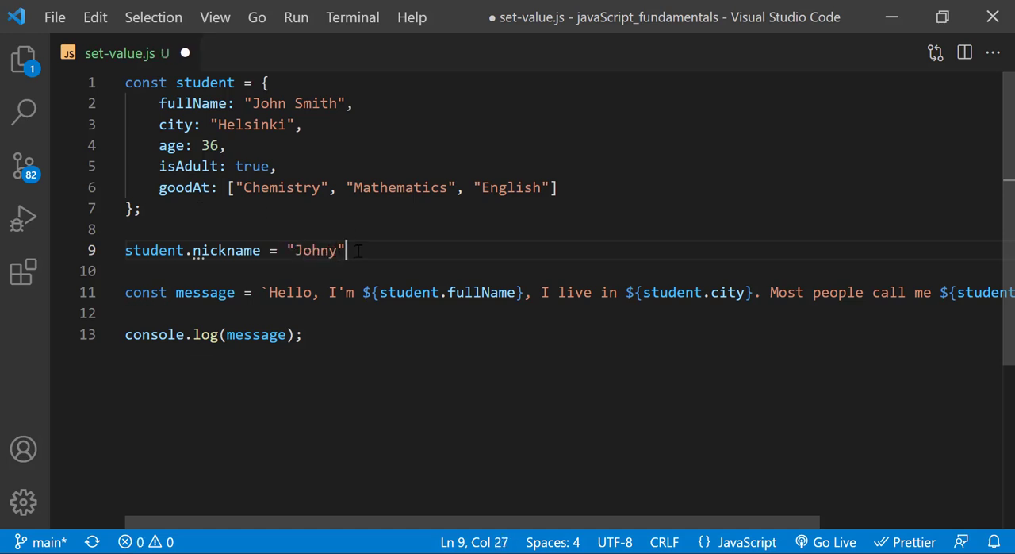
type(";")
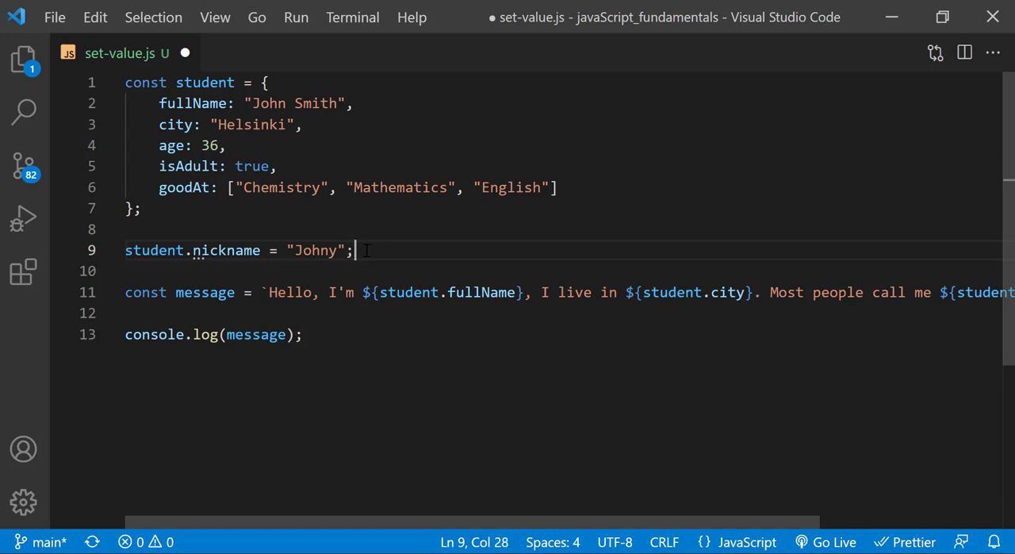
mouse_move(609, 488)
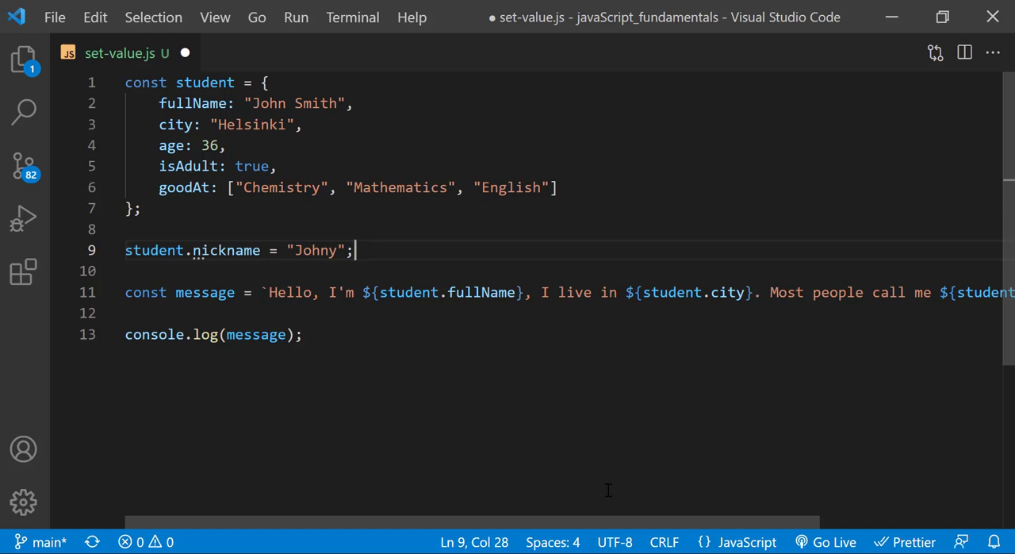
Change the template expression to ${student.nickname} and save the script.
scroll("right", 3)
type(".")
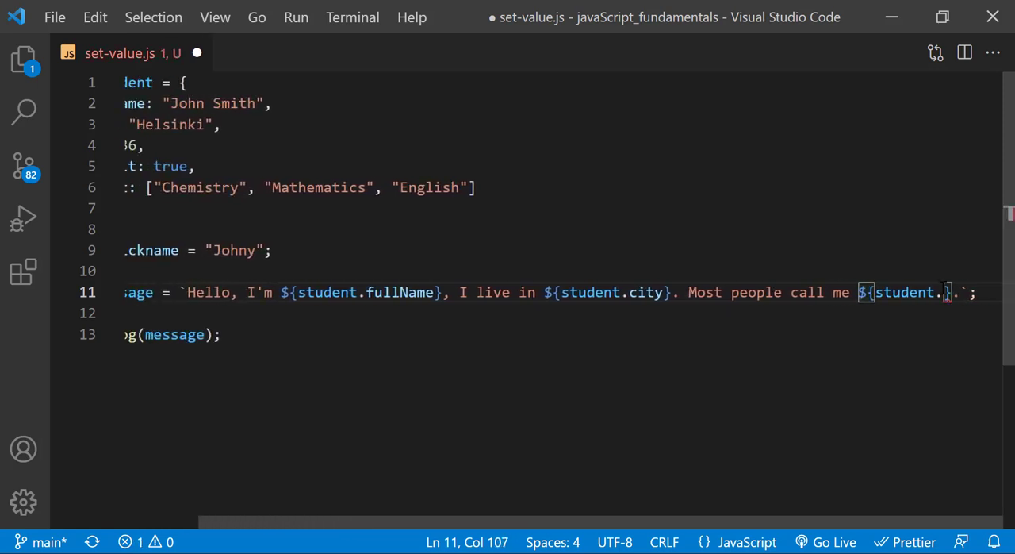
type("nickname")
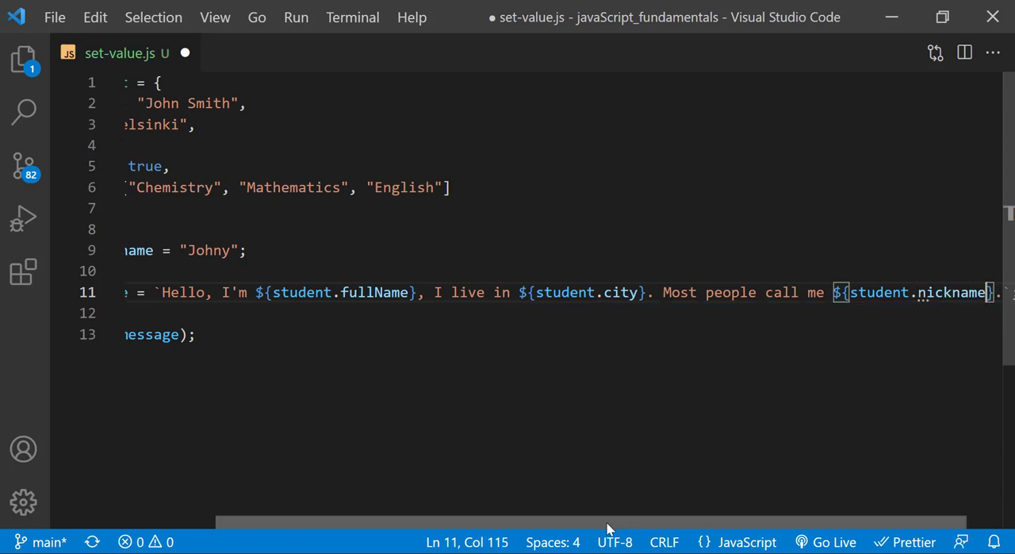
scroll("left", 3)
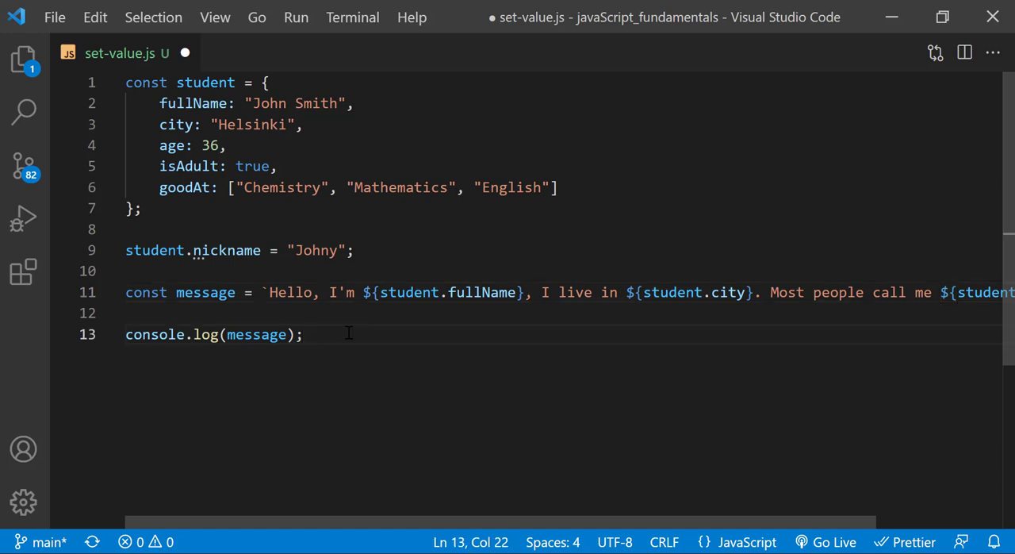
key("ctrl+s")
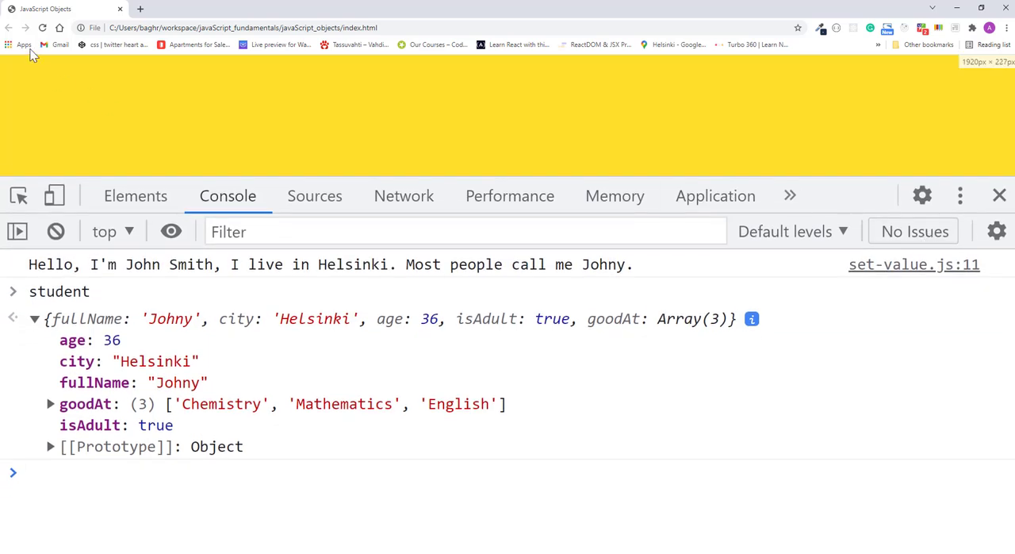
Reload Chrome and expand the logged student object with fullName back to 'John Smith'.
left_click(54, 231)
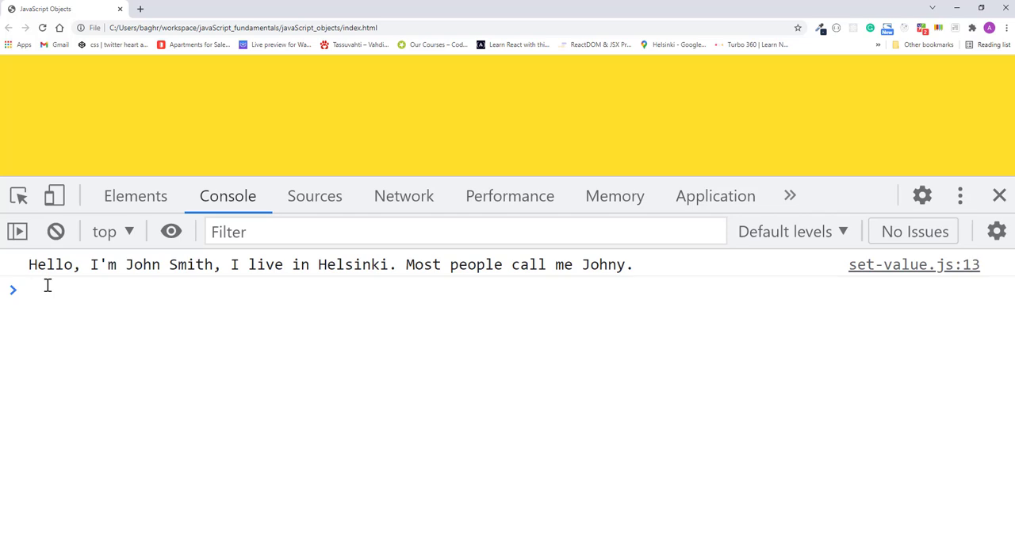
type("student")
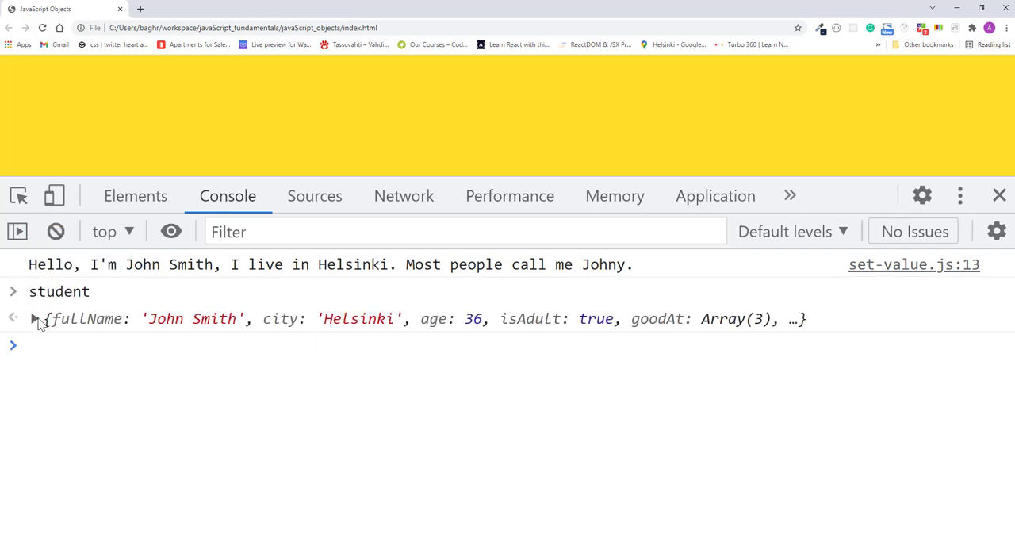
left_click(35, 317)
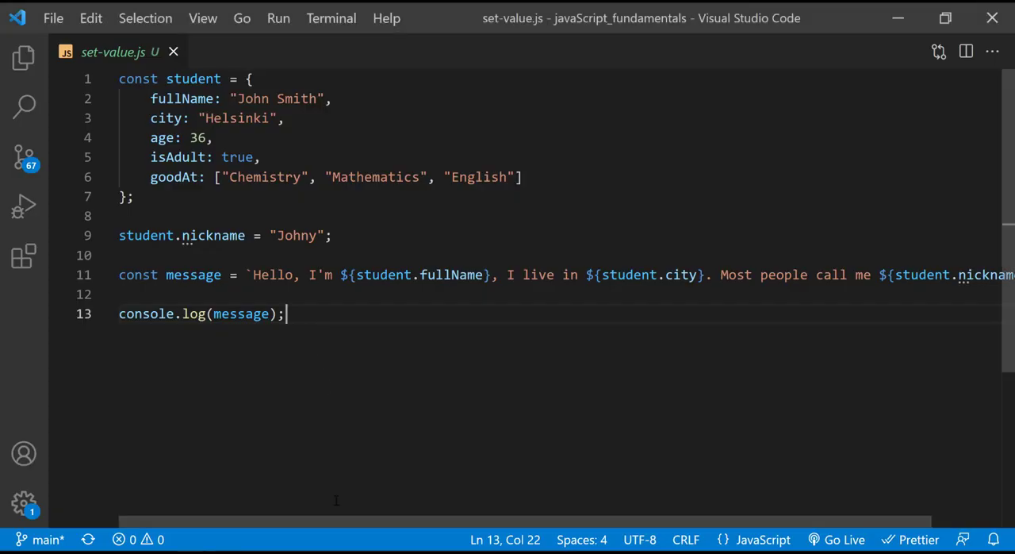
Append "Next year I will be ${student.age + 1}." to the message template.
scroll("right", 3)
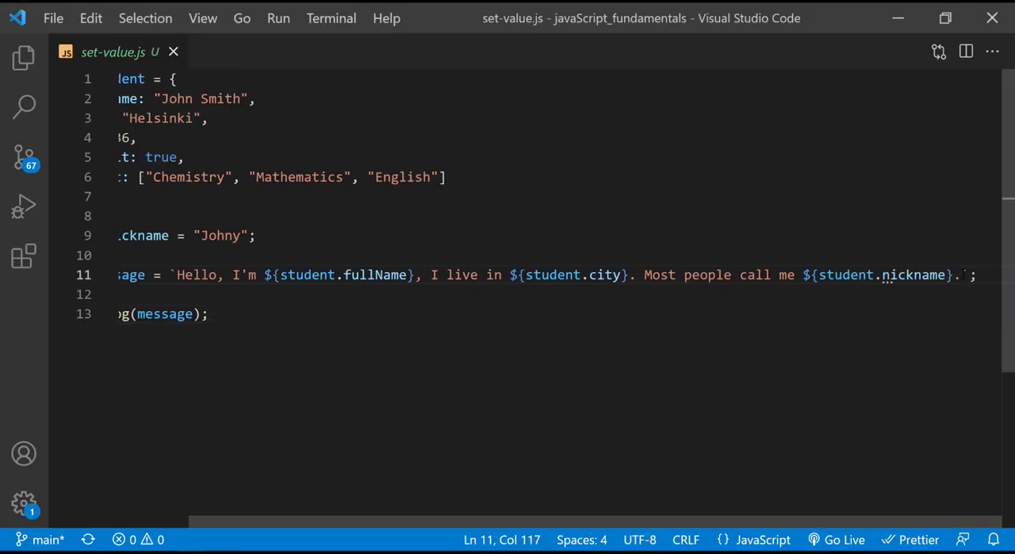
type("Next year I will be")
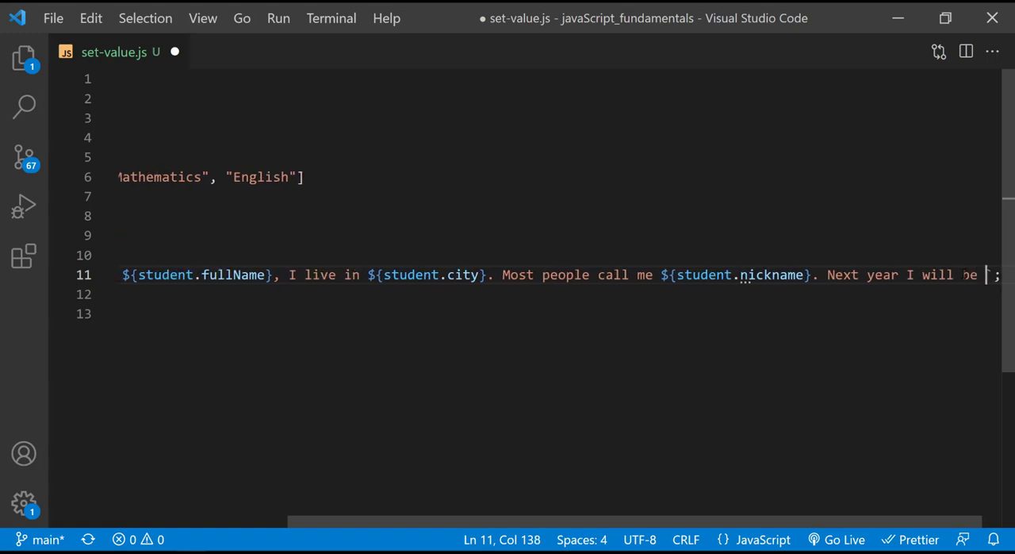
type("${")
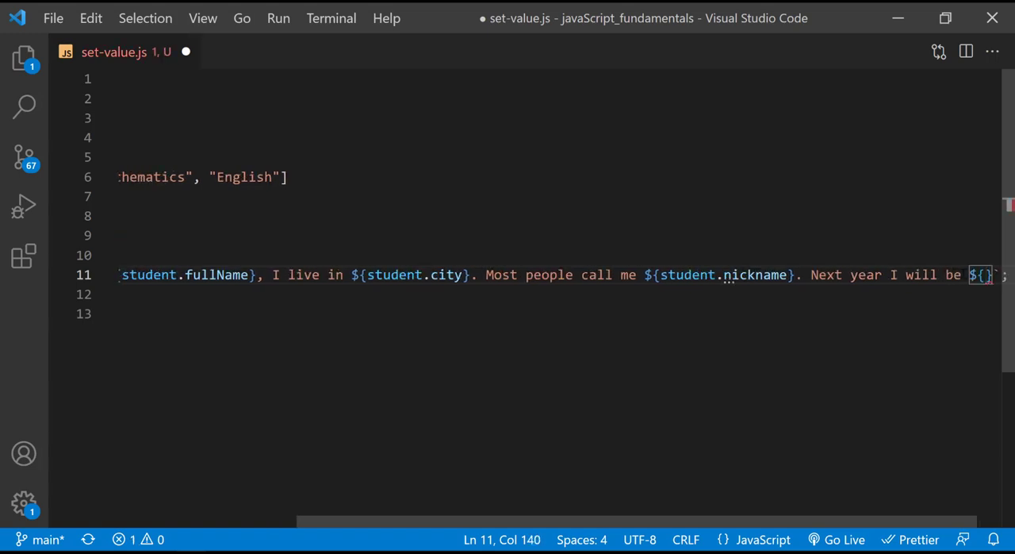
type("student.age +")
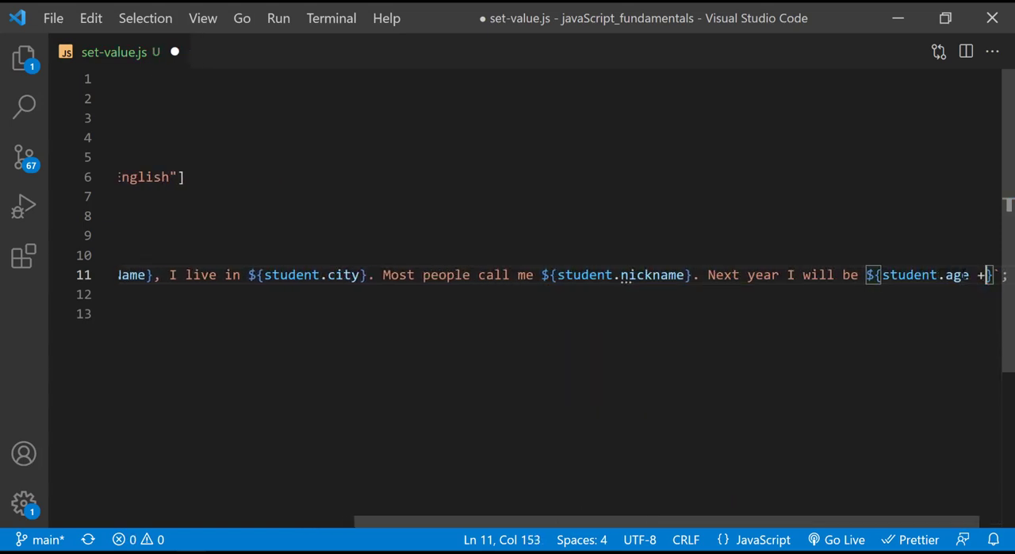
type("1")
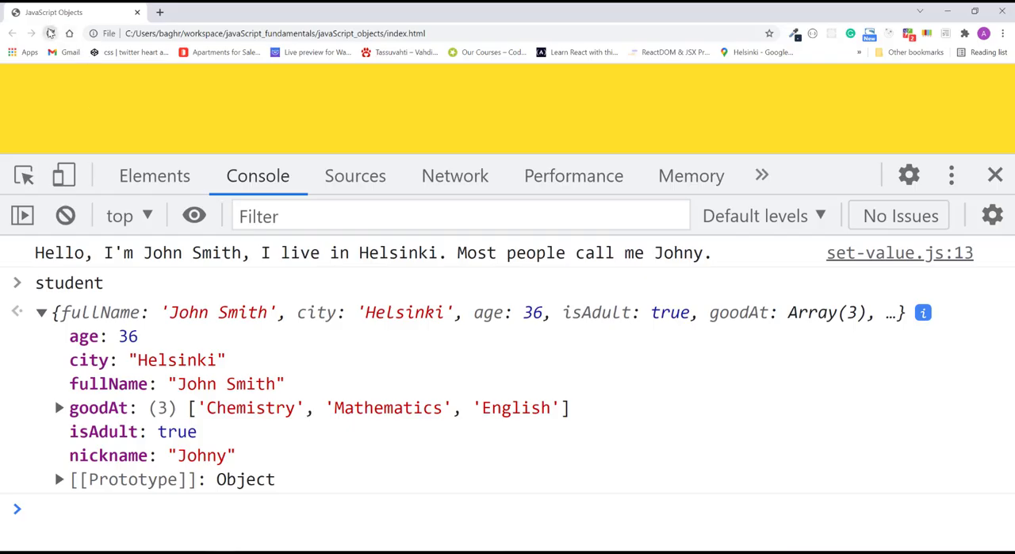
Expand the logged student object in Chrome's console to see nickname listed.
left_click(51, 34)
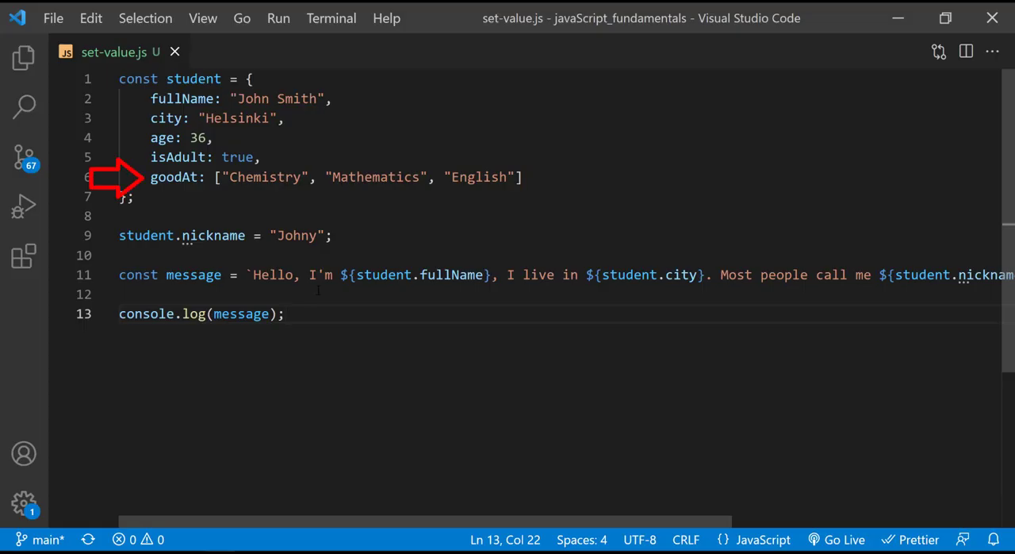
Append "I am good at ${student.goodAt.length} things." to the message template.
left_click(522, 177)
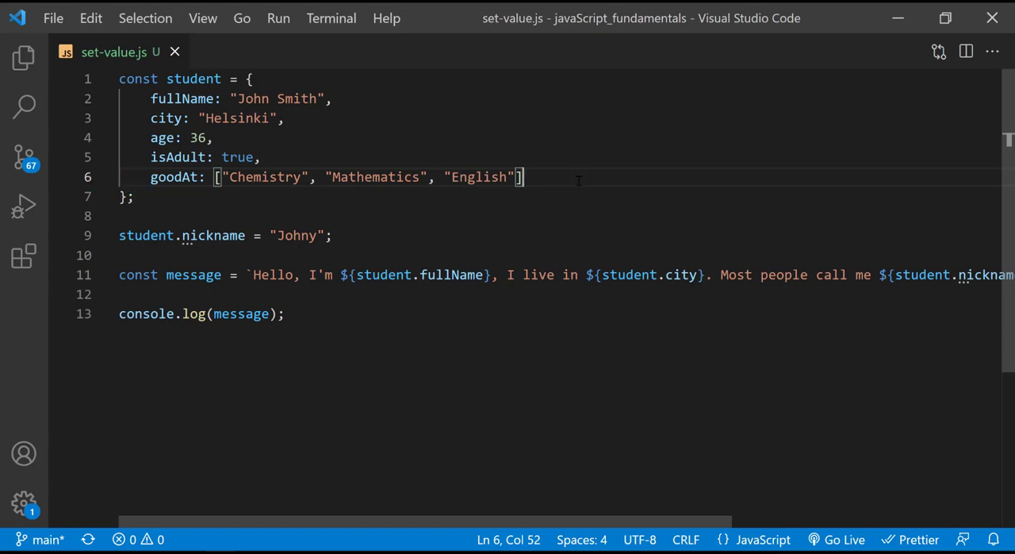
mouse_move(634, 520)
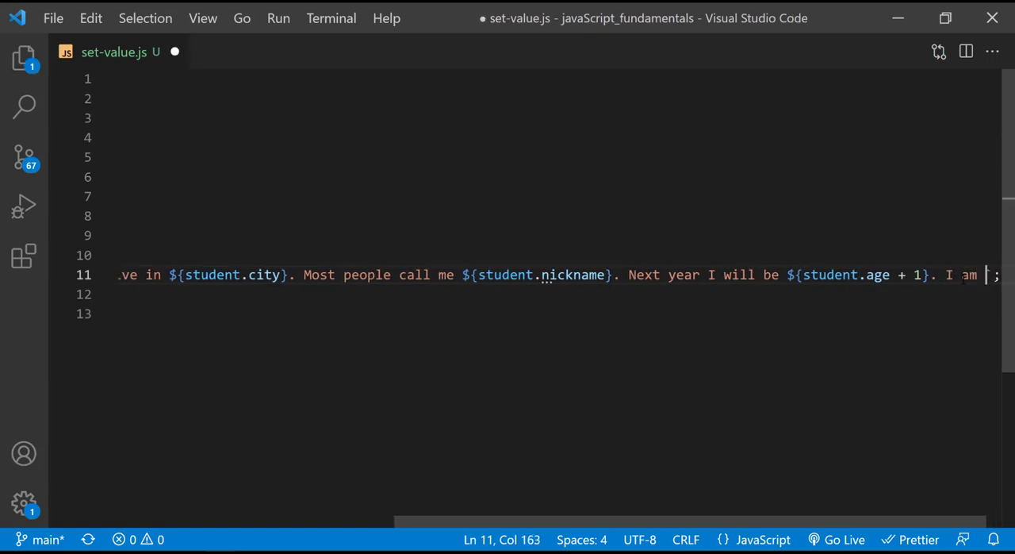
type("good a")
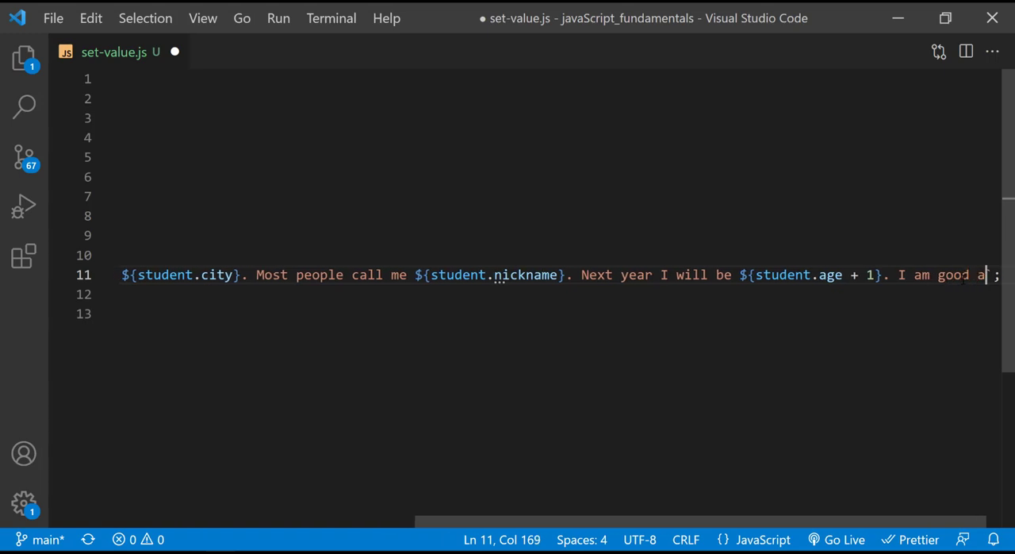
type("t")
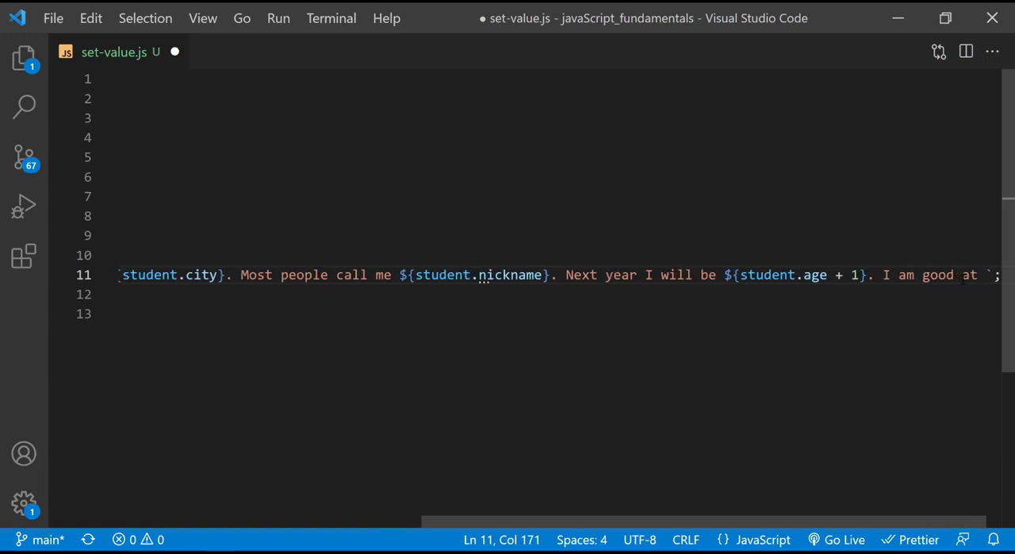
type("${}")
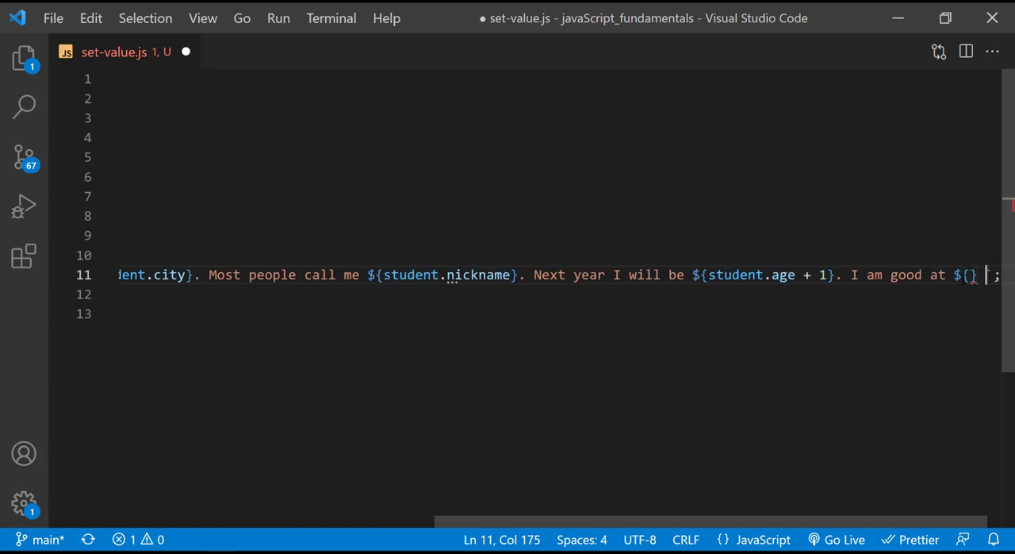
type("things.")
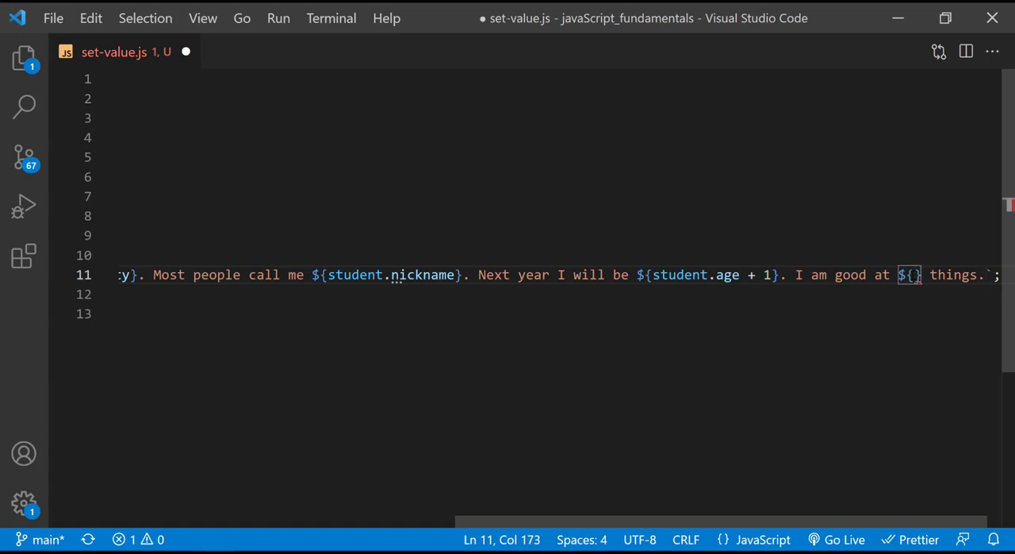
type("student")
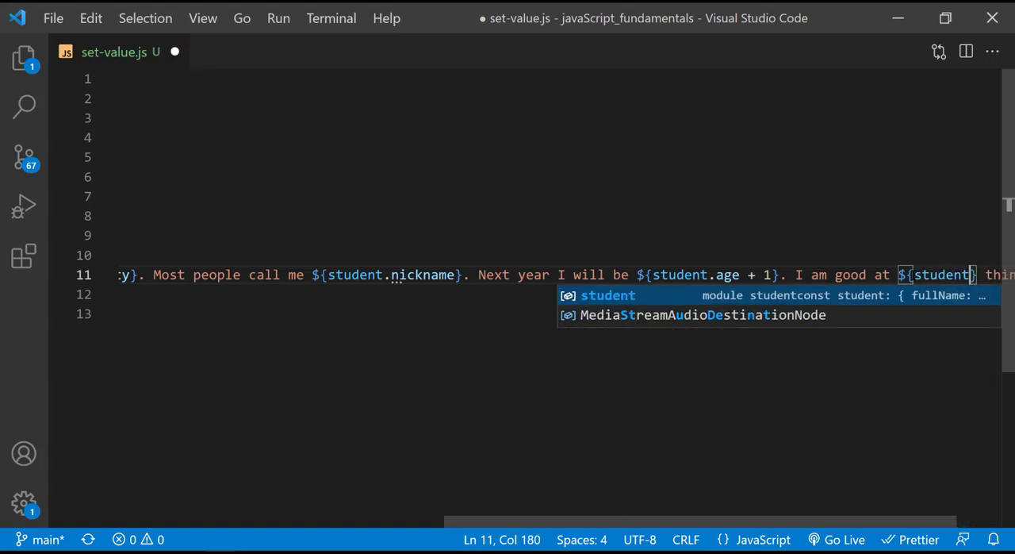
type(".goodAt")
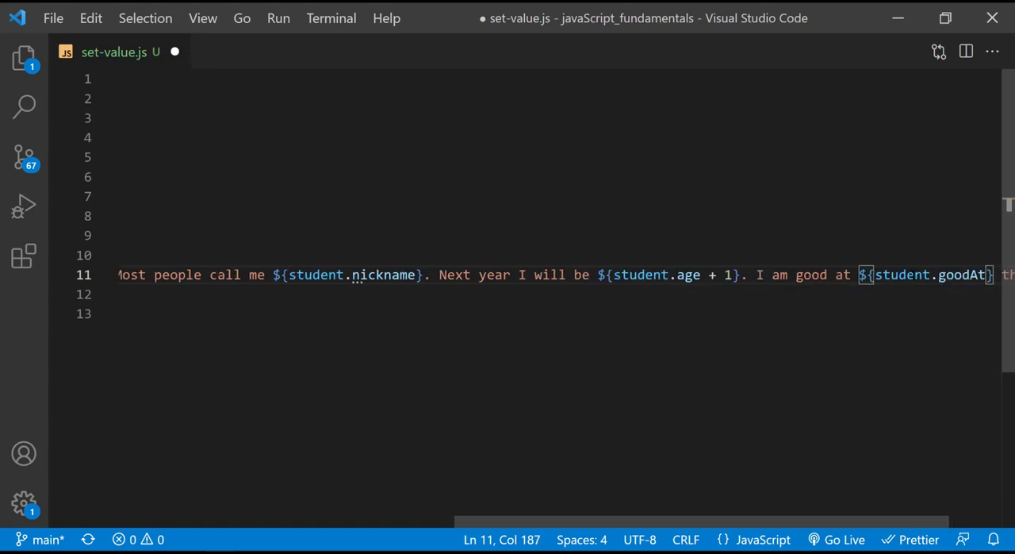
type(".length")
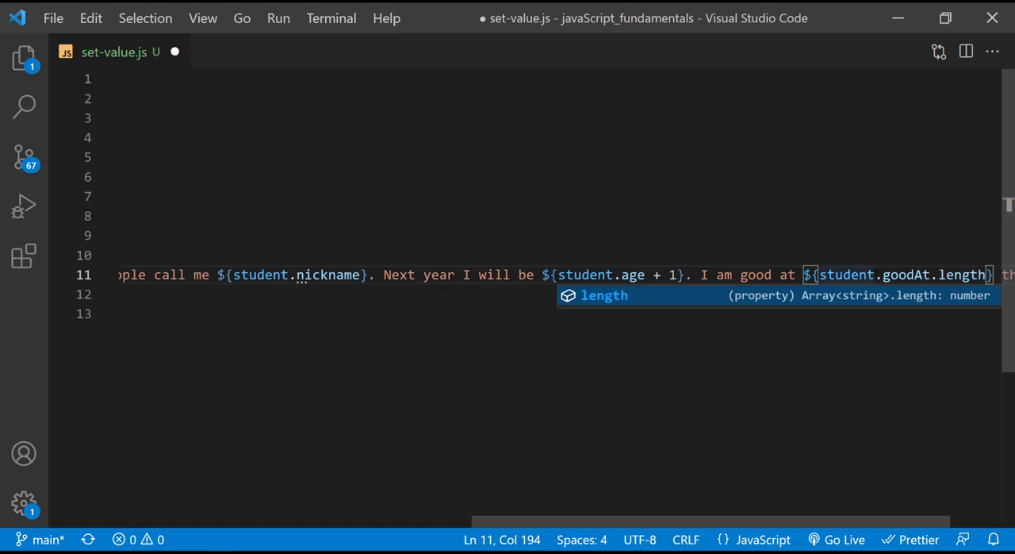
key("Escape")
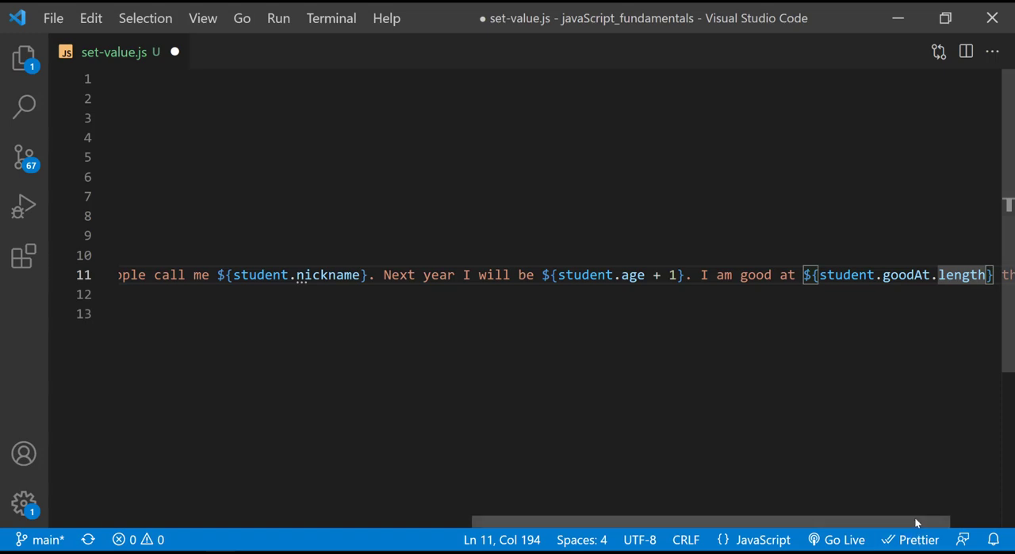
type("things.`;")
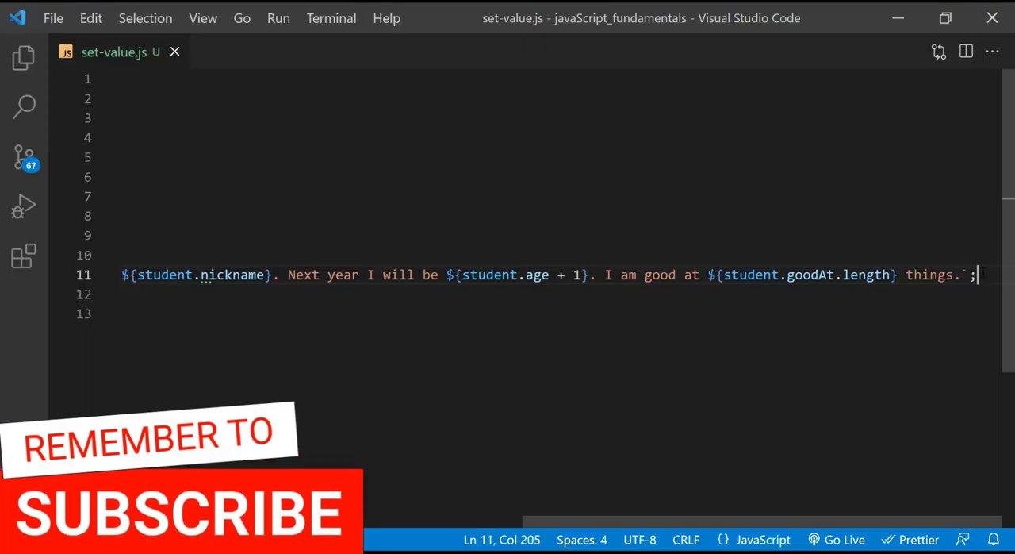
Append "And they are ${student.goodAt.join(', ')}." to the message template.
type("A")
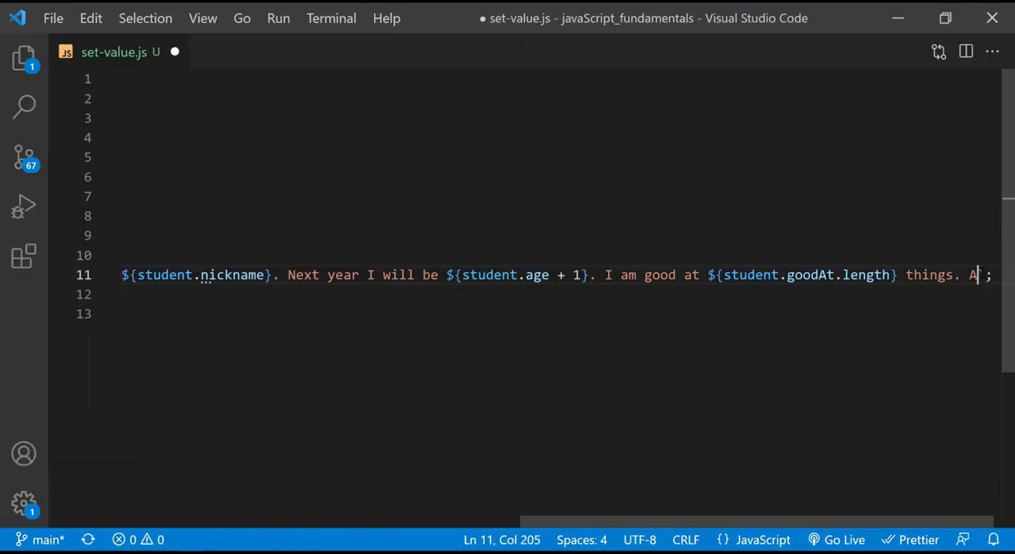
type("nd they")
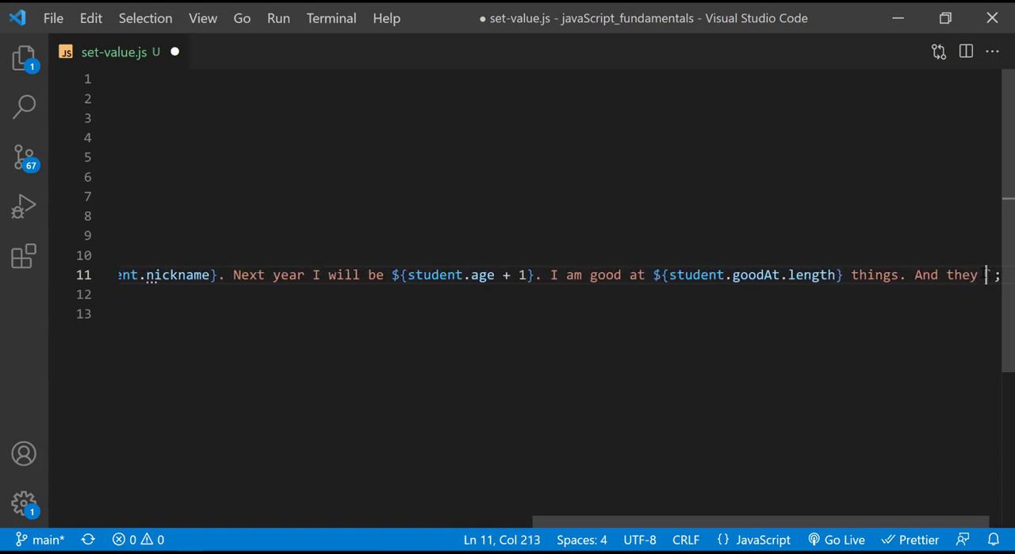
type("are")
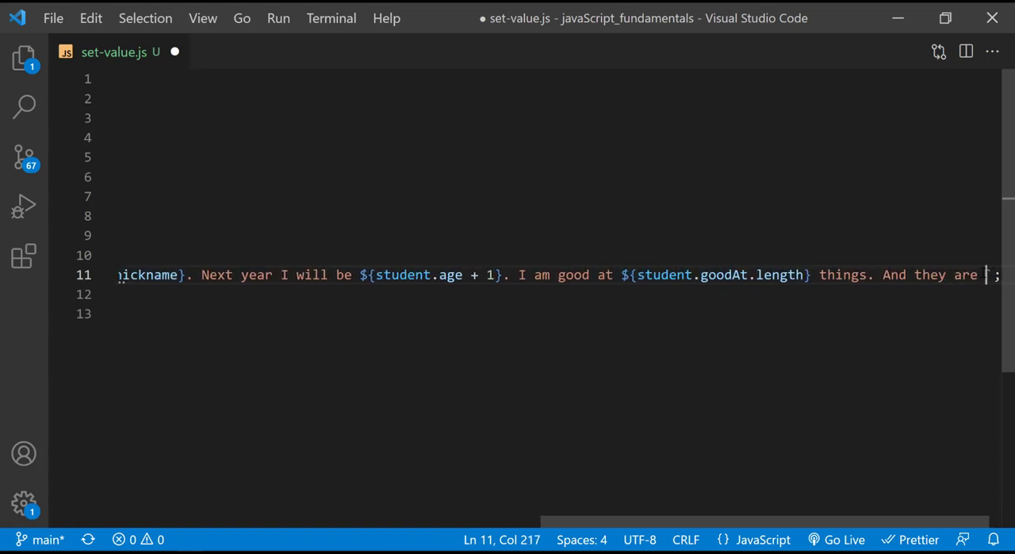
type("${")
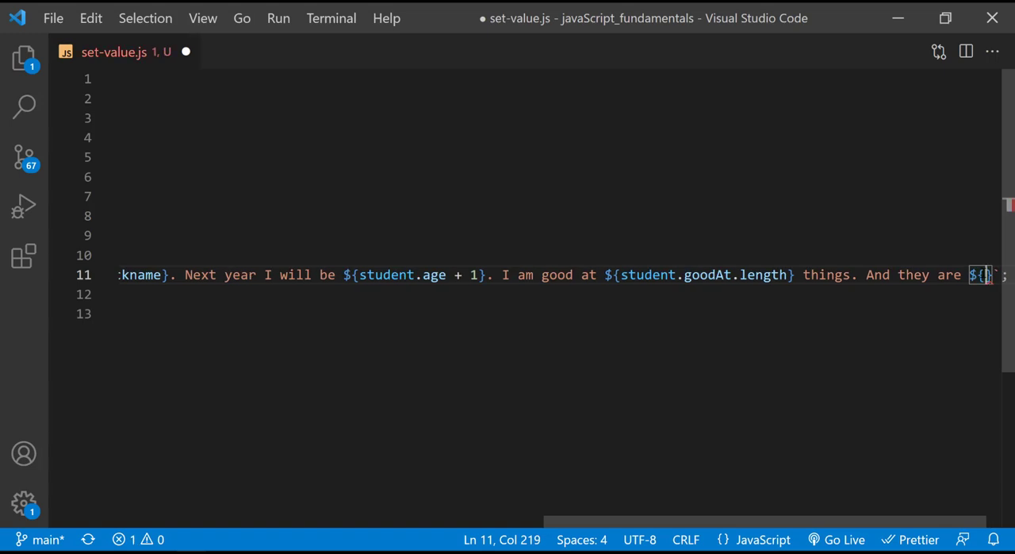
type(".")
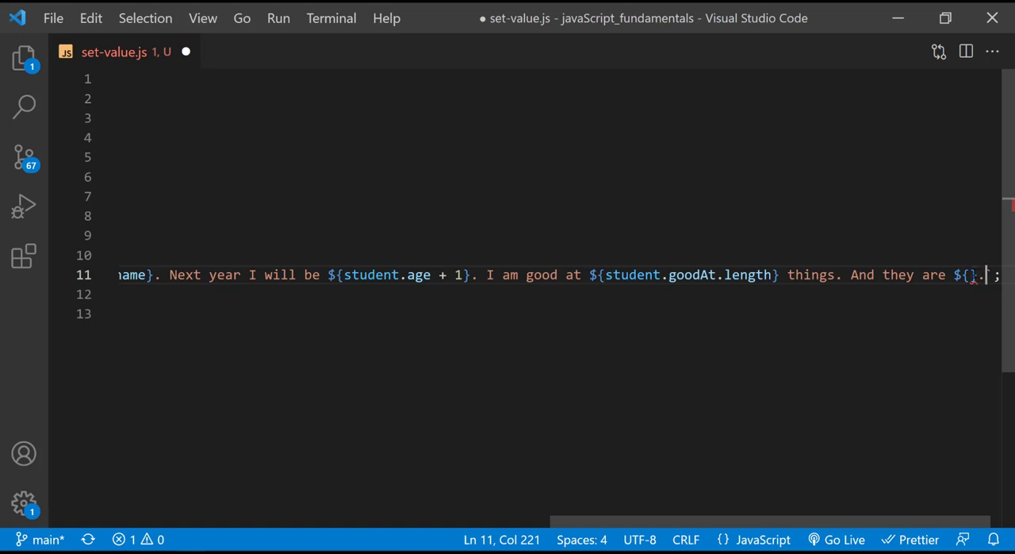
type("student")
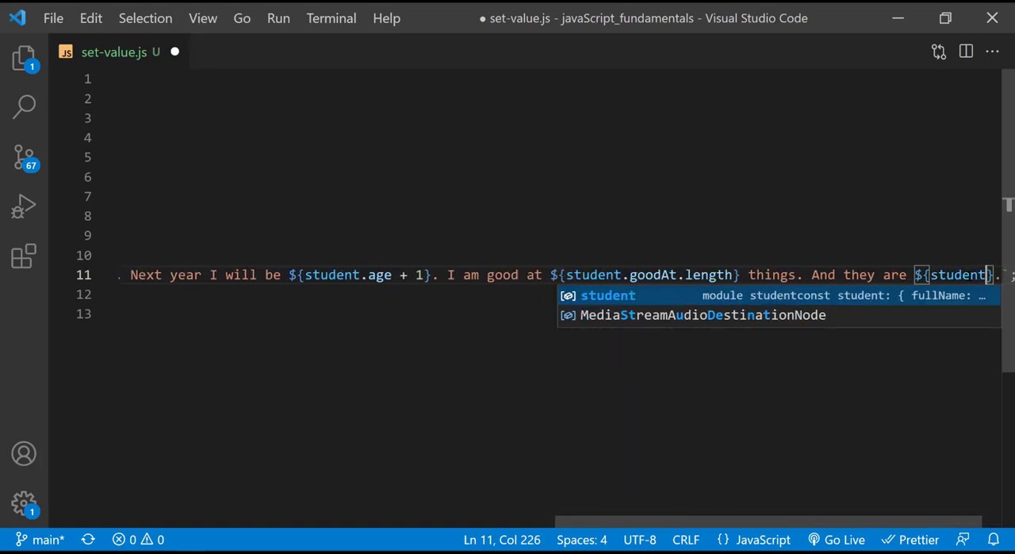
type(".goodAt")
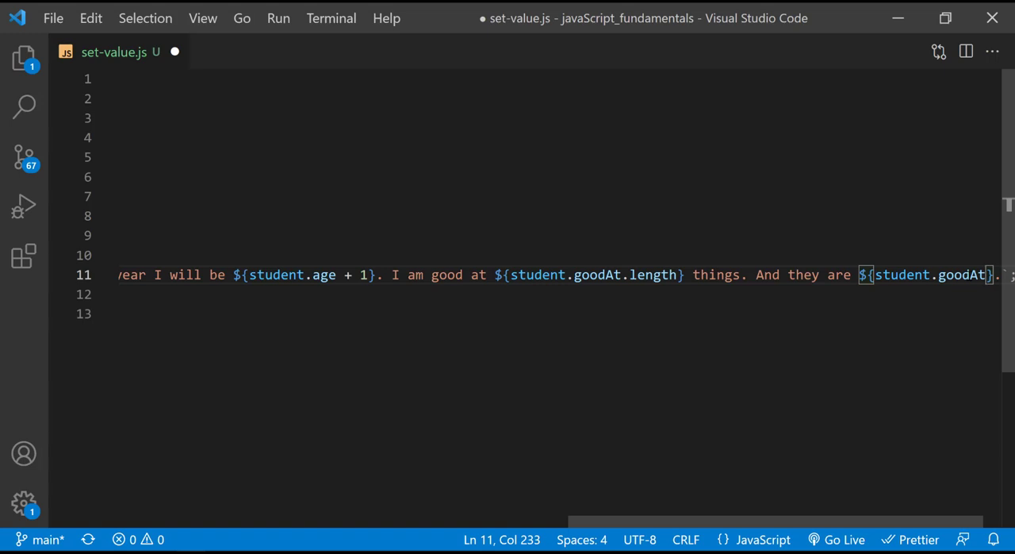
type(".join(")
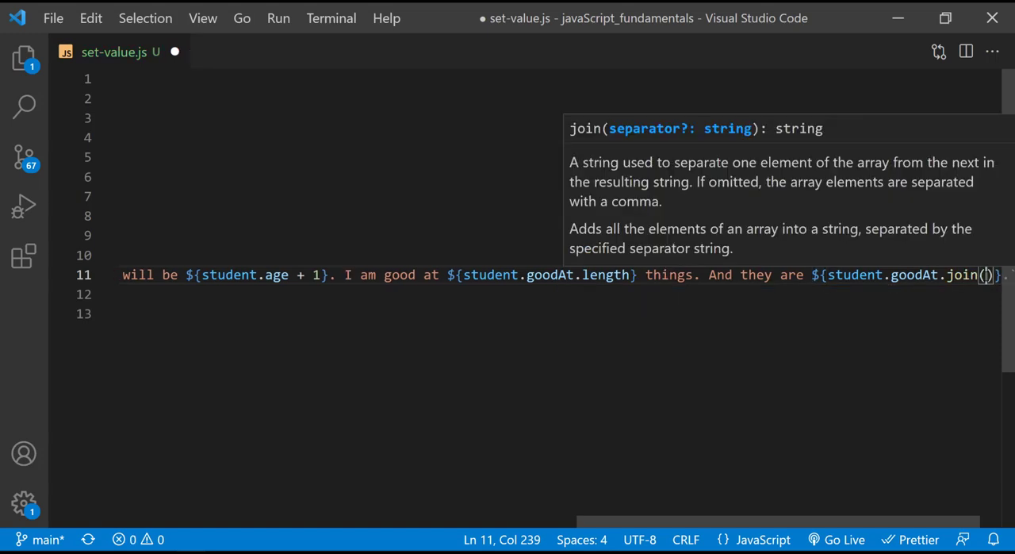
type("\", \"")
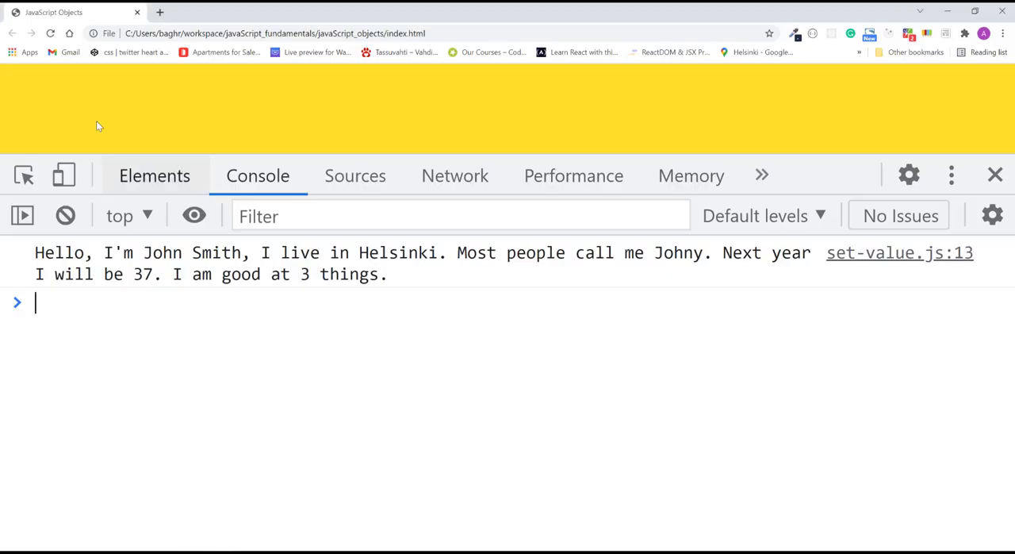
Reload the page so the console message ends 'And they are Chemistry, Mathematics, English.'.
left_click(51, 34)
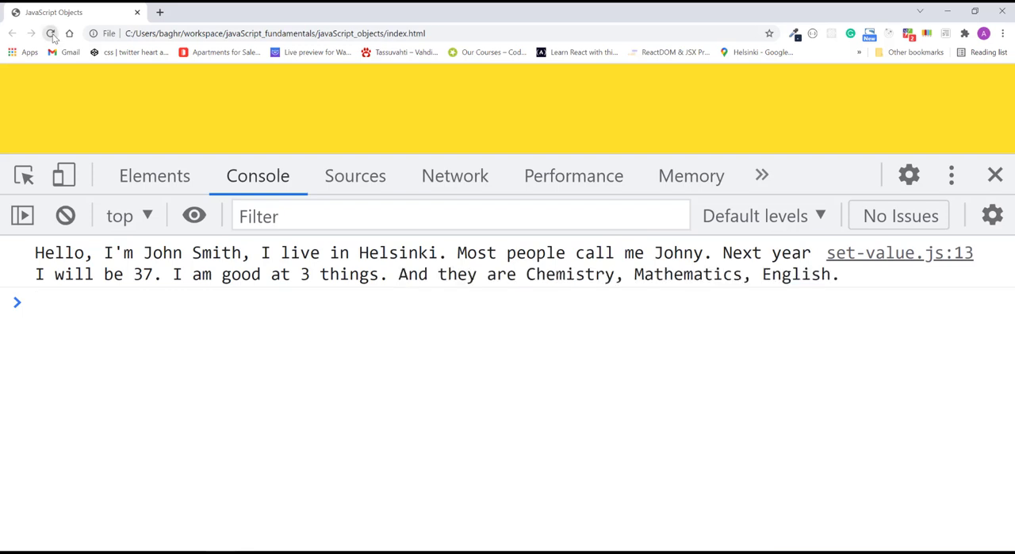
left_click(50, 33)
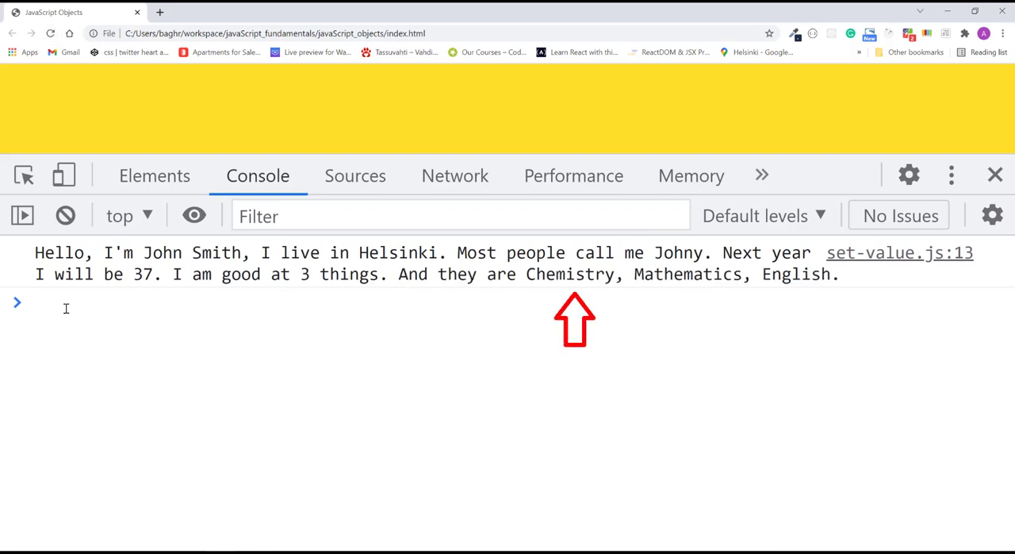